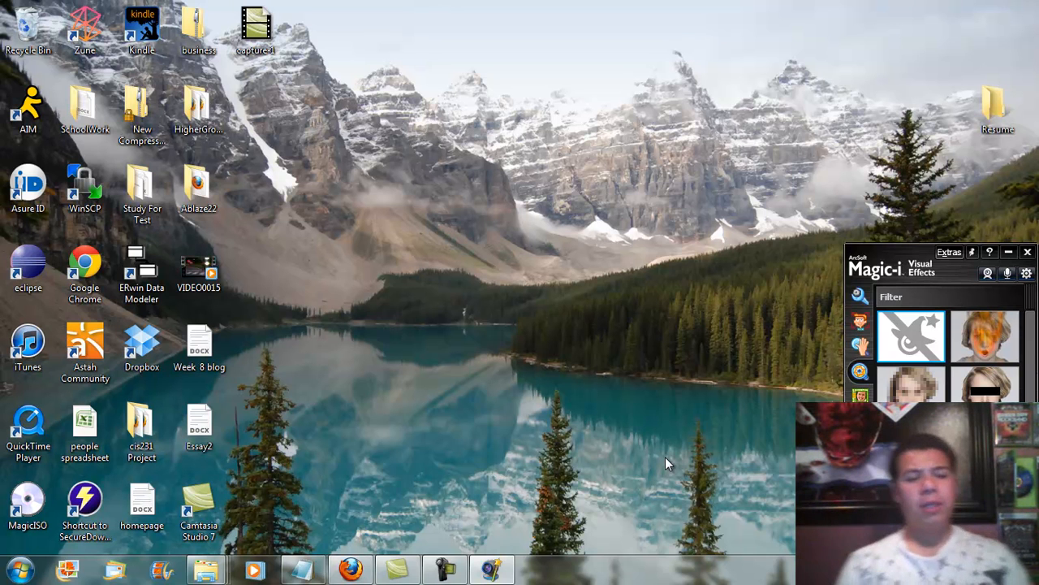
Launch Google Chrome from the desktop icon
click(198, 268)
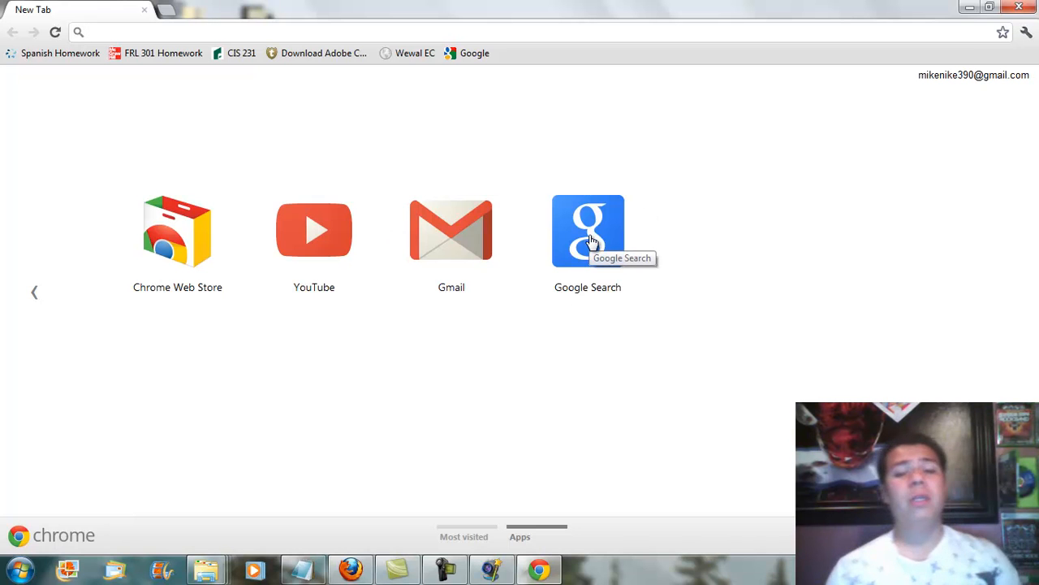
Search Google for 'ca erwin' and scroll the results listing CA ERwin sites
click(588, 231)
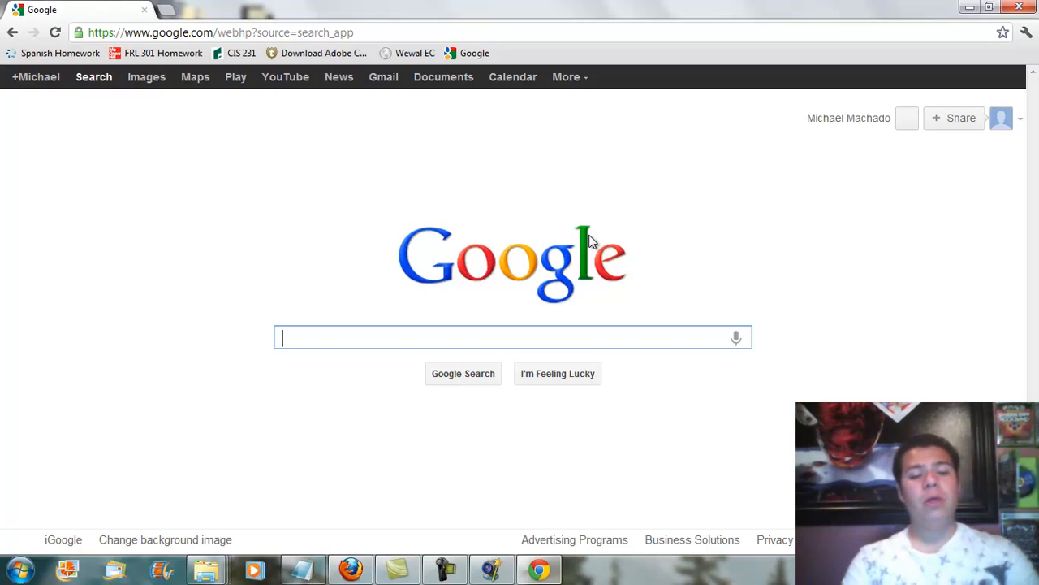
text(cal)
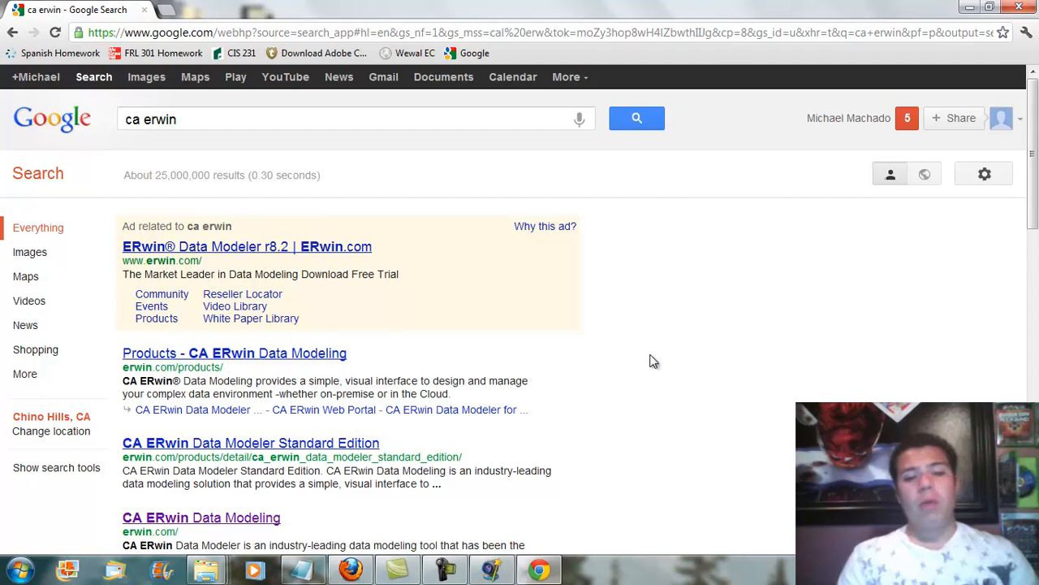
scroll(down, 3)
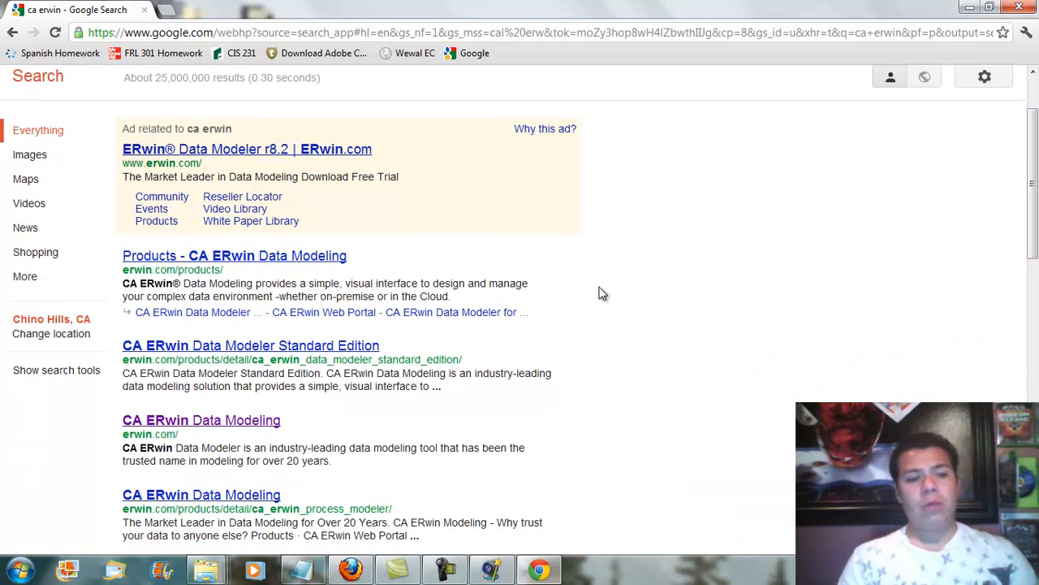
mouse_move(218, 424)
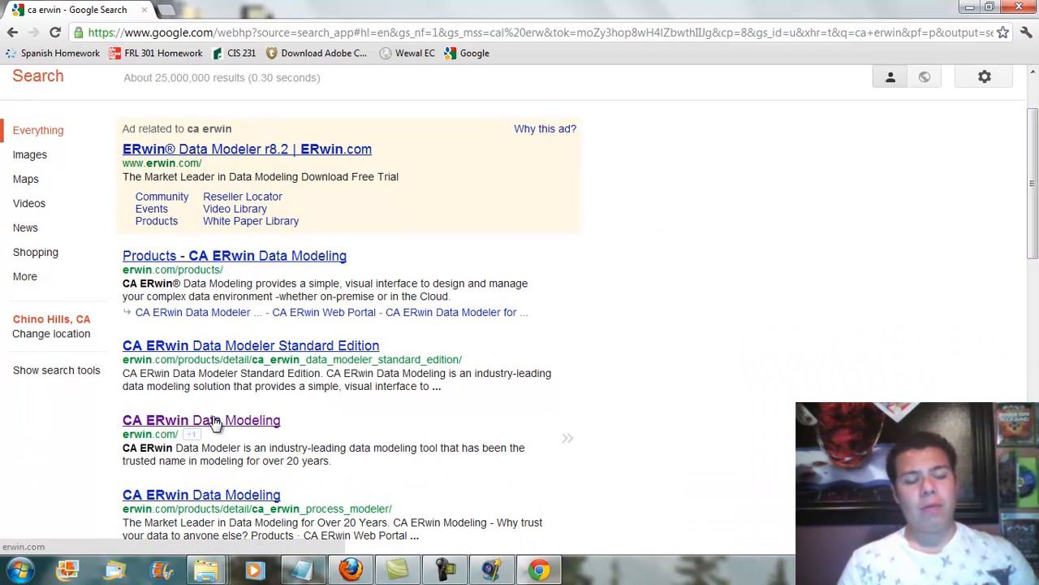
Open the CA ERwin Data Modeling website and look over its home page
click(201, 419)
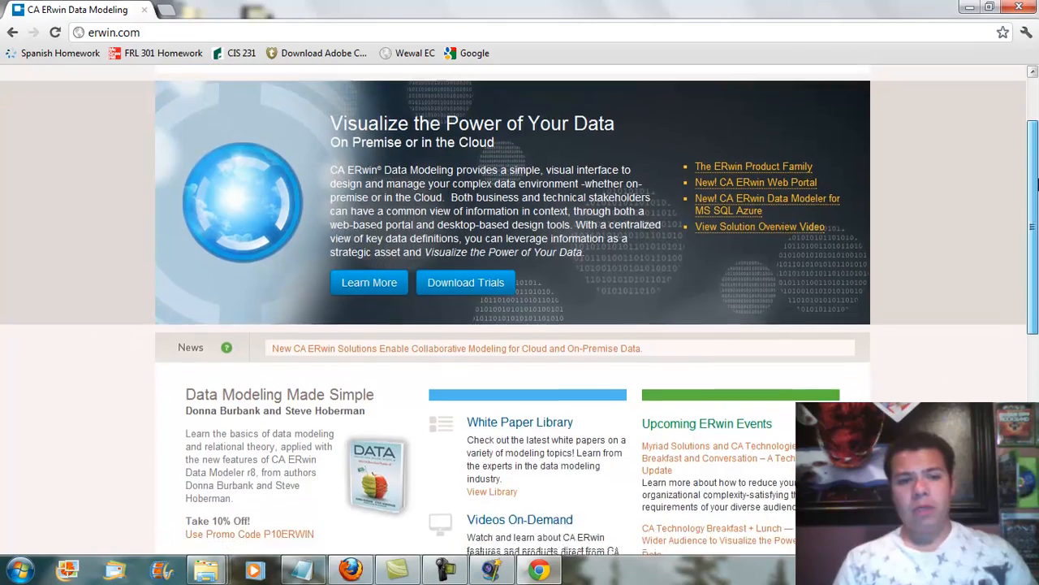
scroll(down, 3)
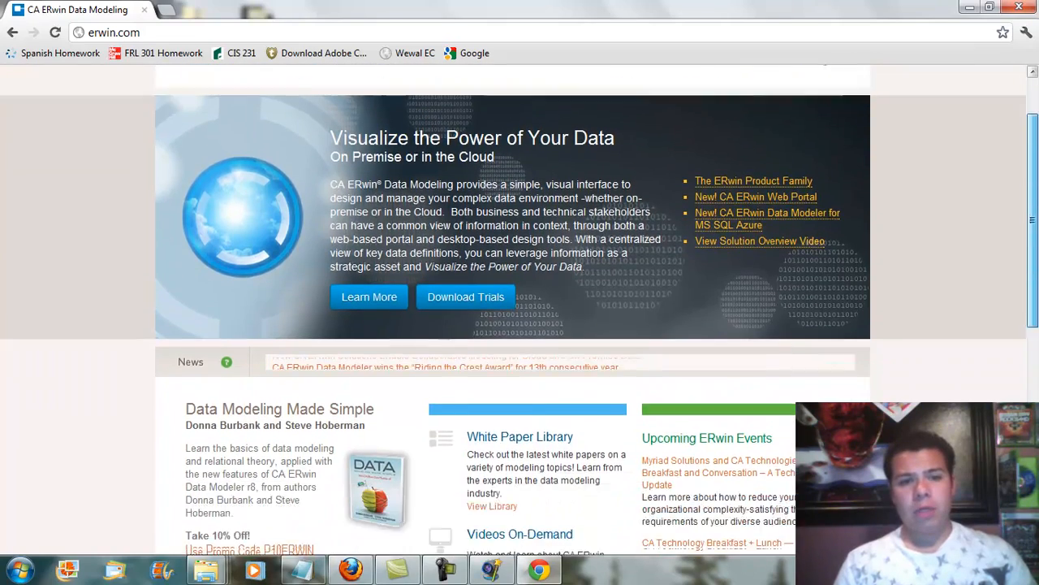
scroll(down, 3)
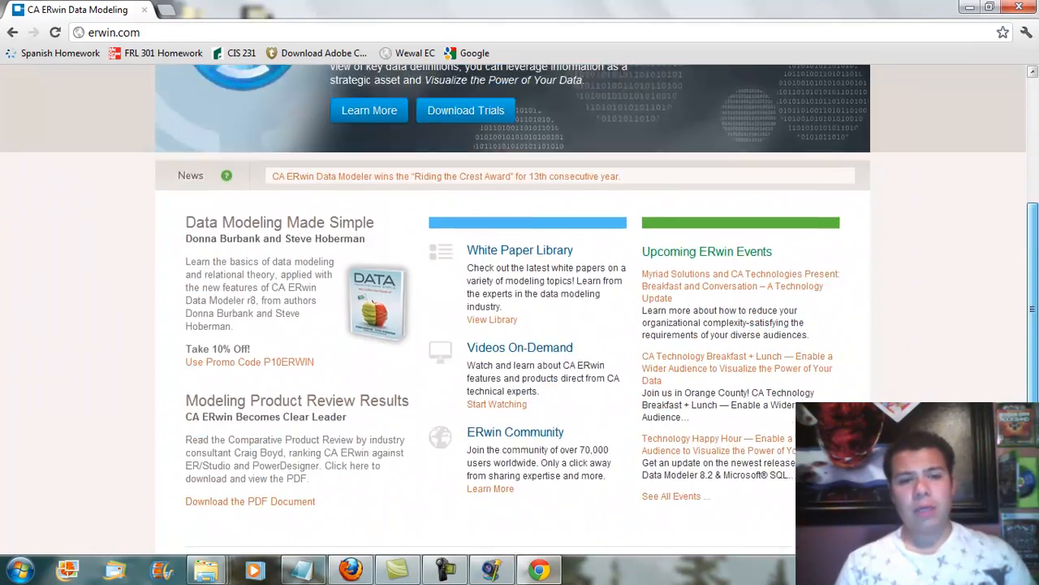
scroll(up, 3)
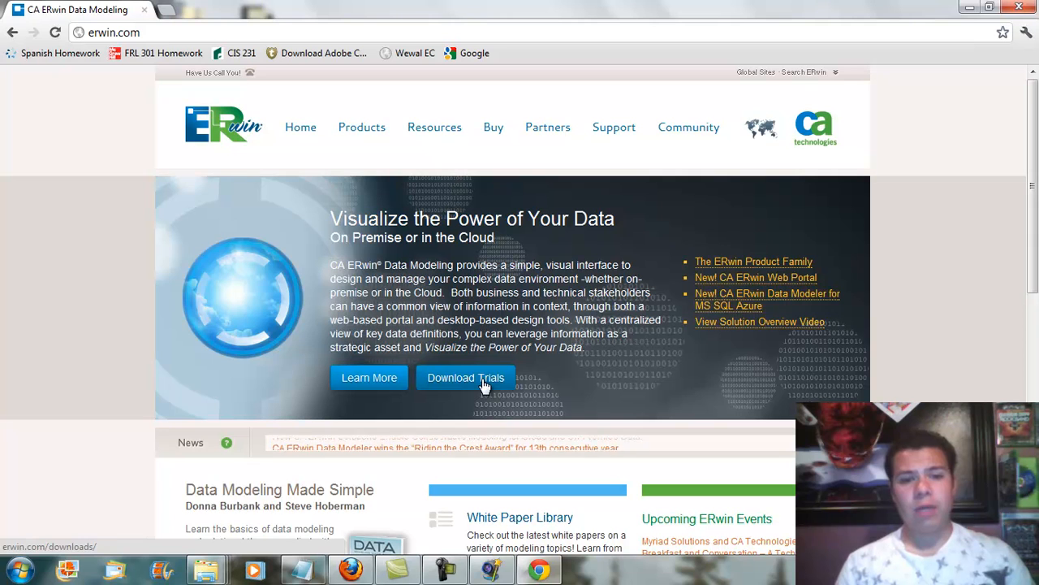
Go to the Download Trials page and scroll to the products list
click(464, 377)
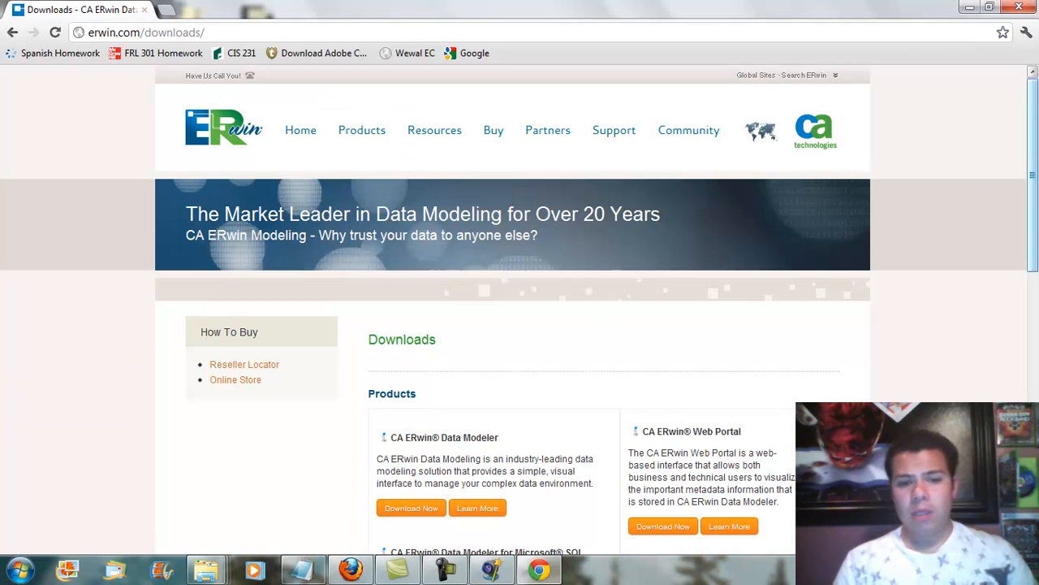
scroll(down, 3)
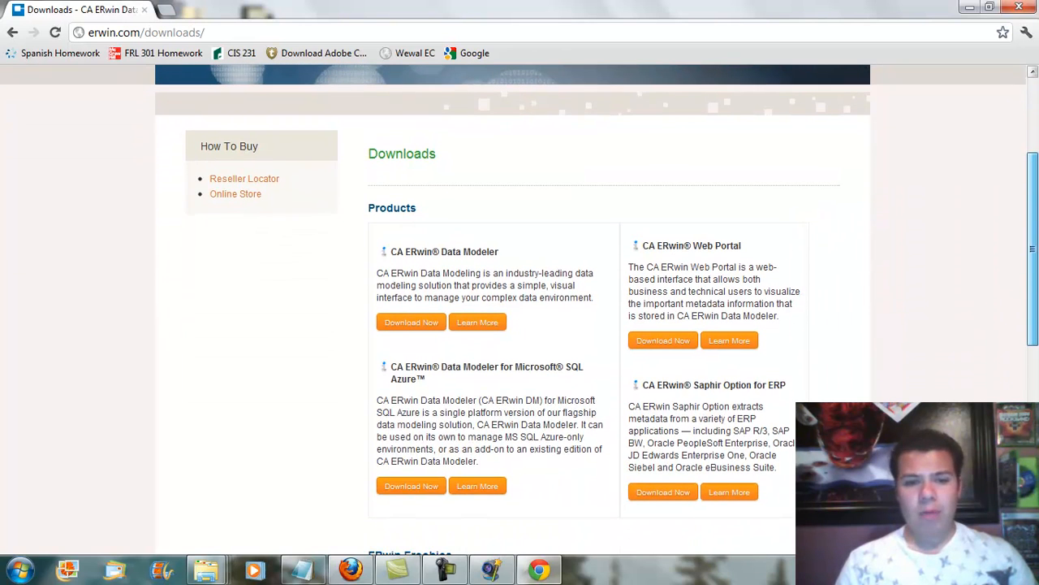
scroll(down, 3)
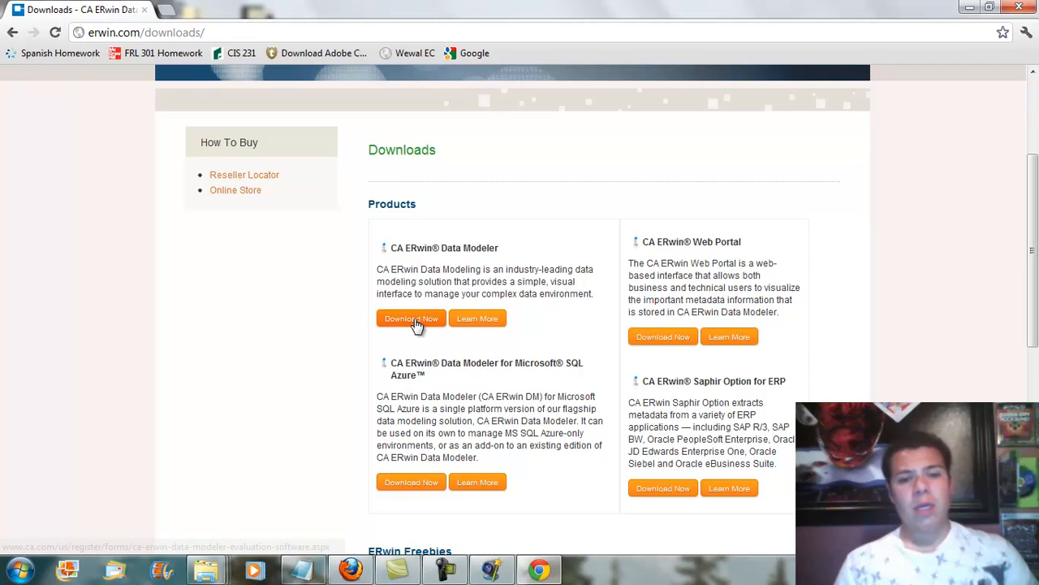
Start the CA ERwin Data Modeler trial download, allow insecure content, and decline being the remembered visitor
click(410, 316)
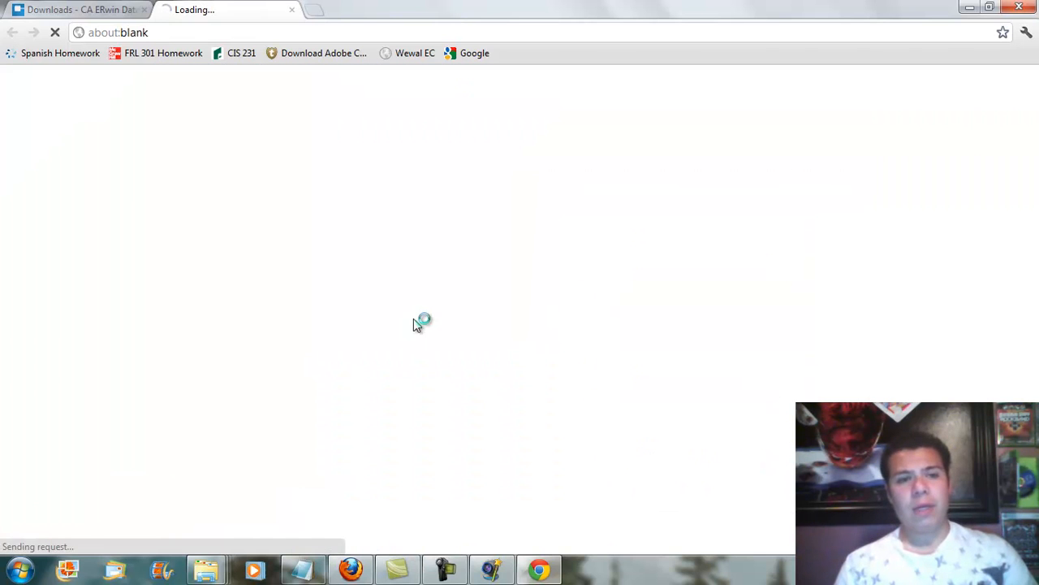
mouse_move(465, 263)
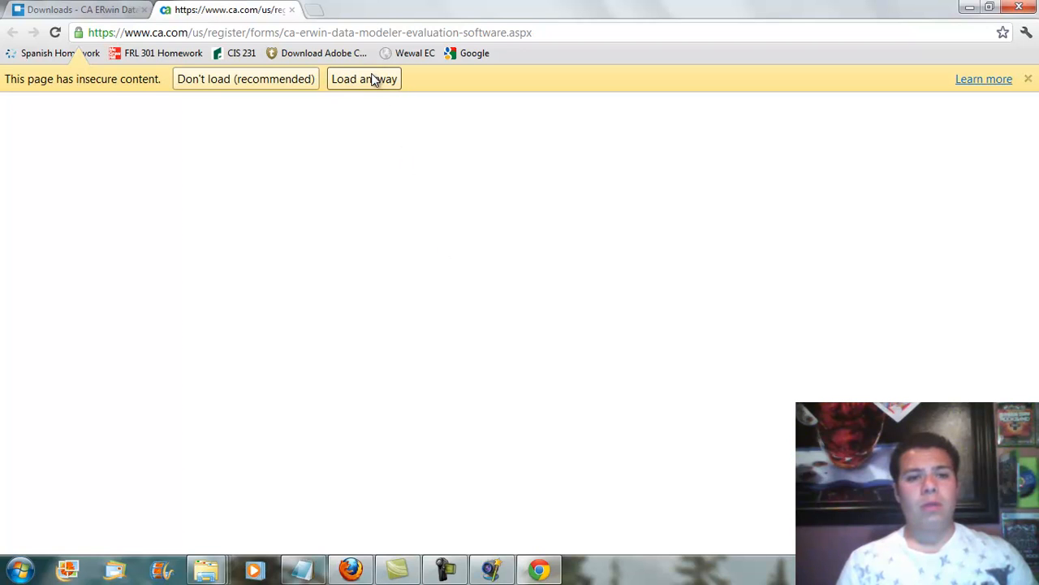
click(363, 78)
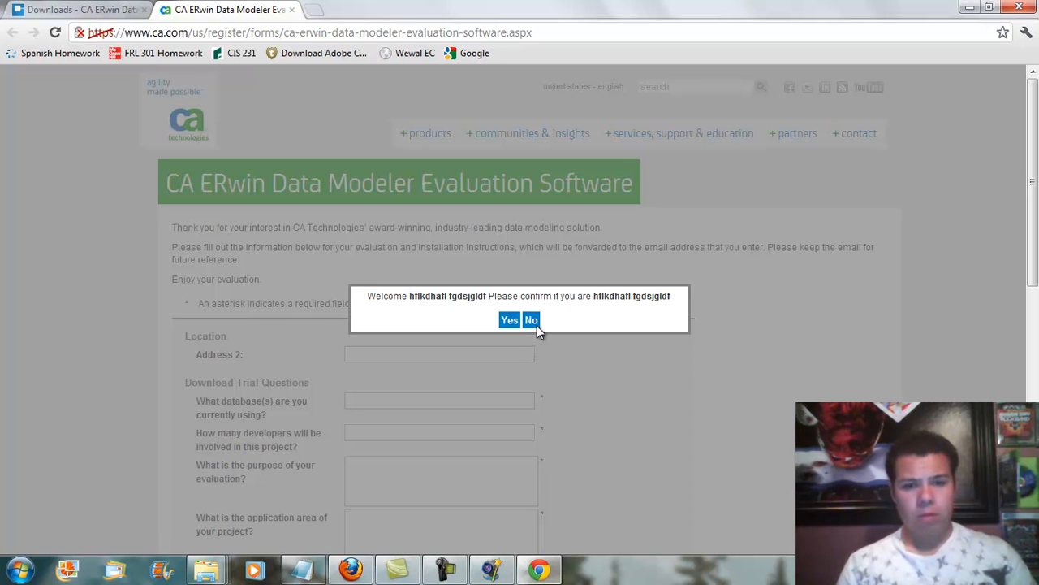
mouse_move(531, 318)
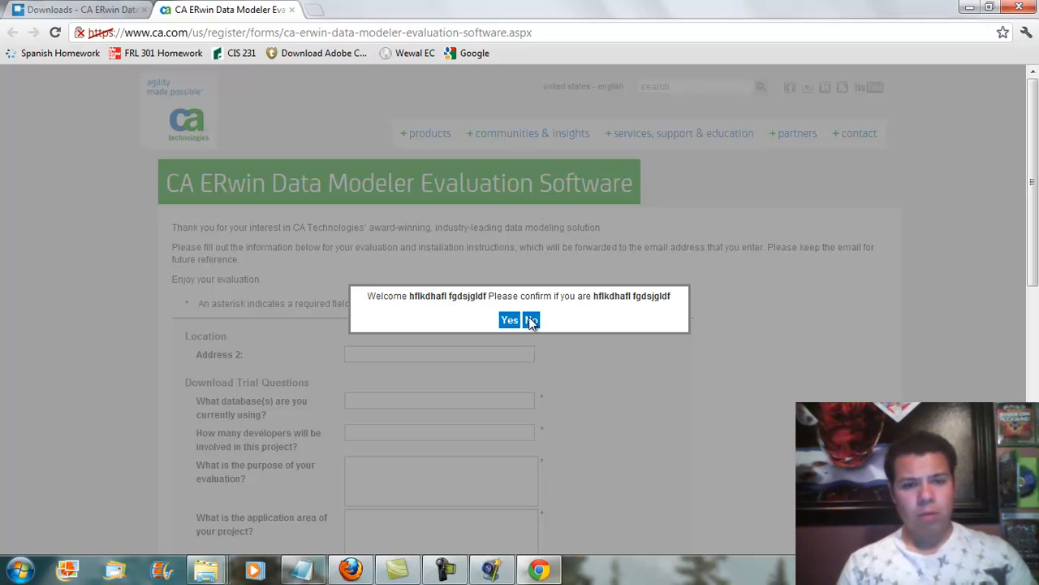
click(510, 318)
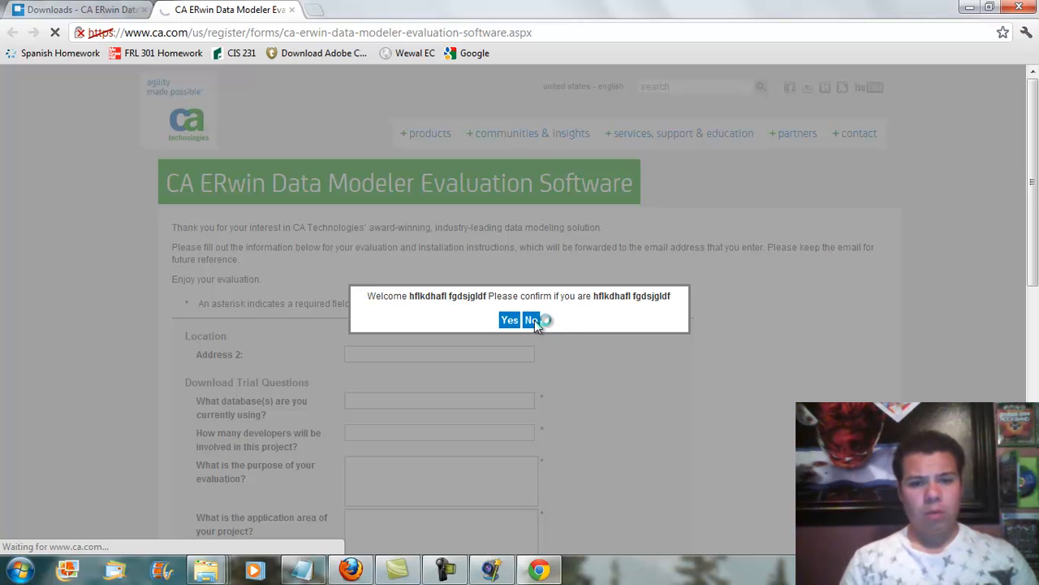
click(510, 318)
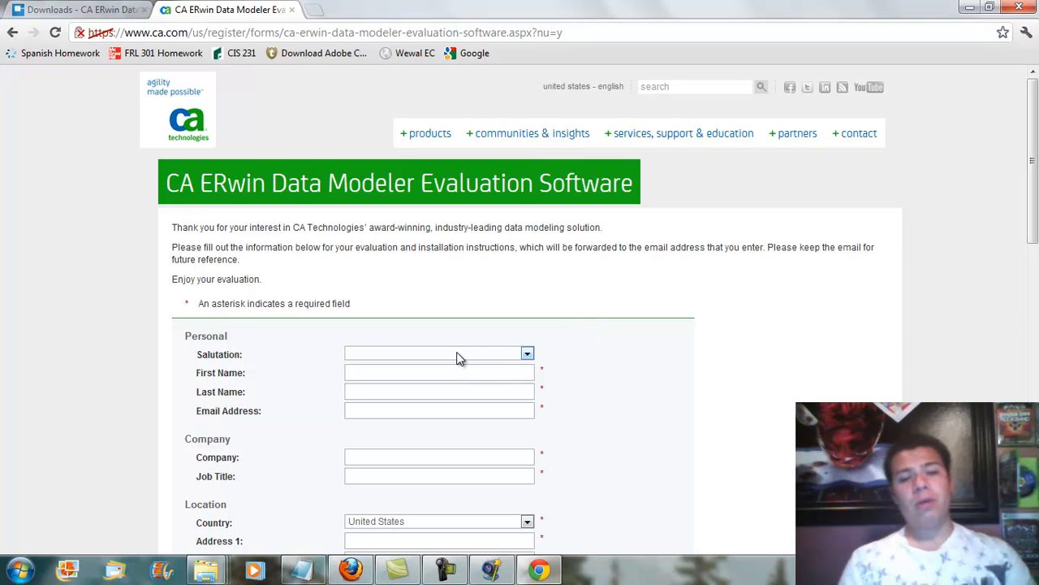
Fill the salutation, name and email address fields at the top of the form
click(526, 354)
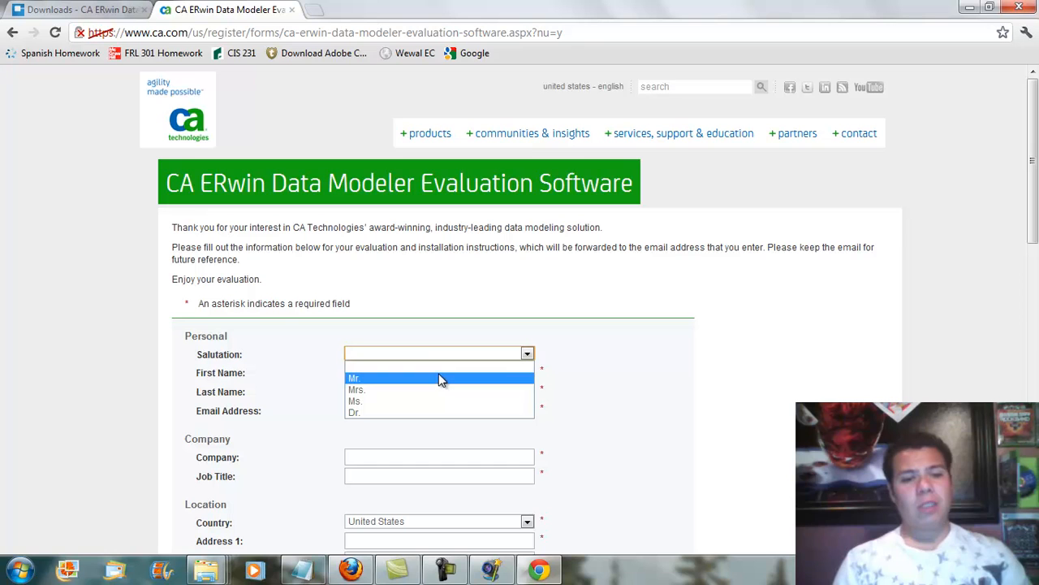
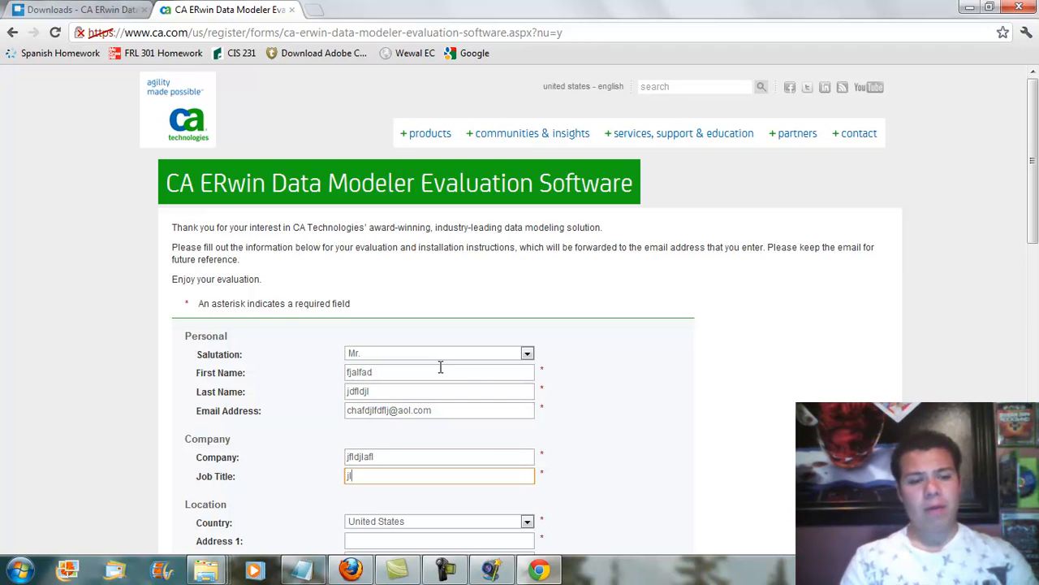
text(fd)
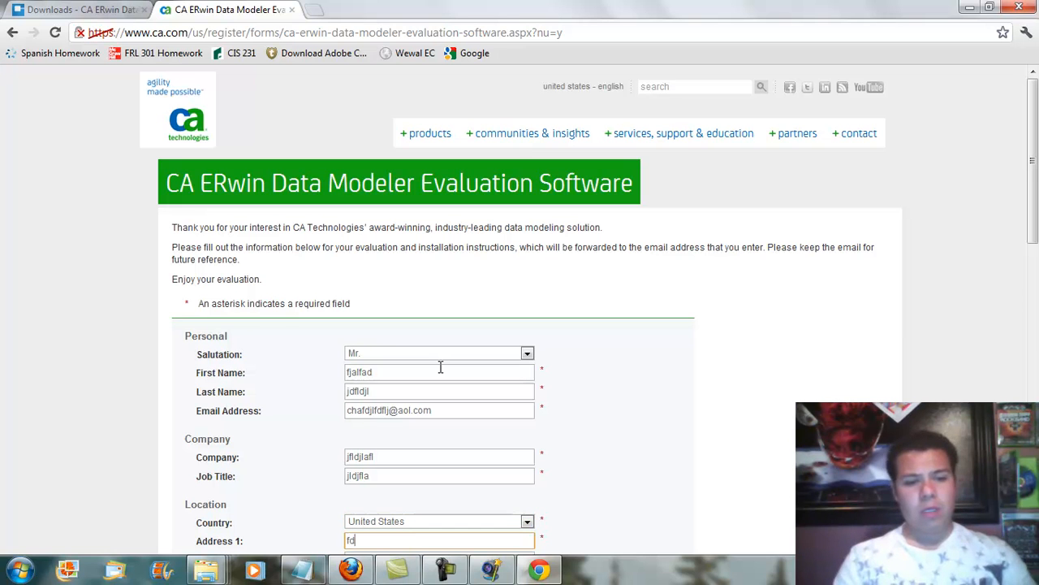
Enter the company, postal code (corrected) and phone number fields
scroll(down, 3)
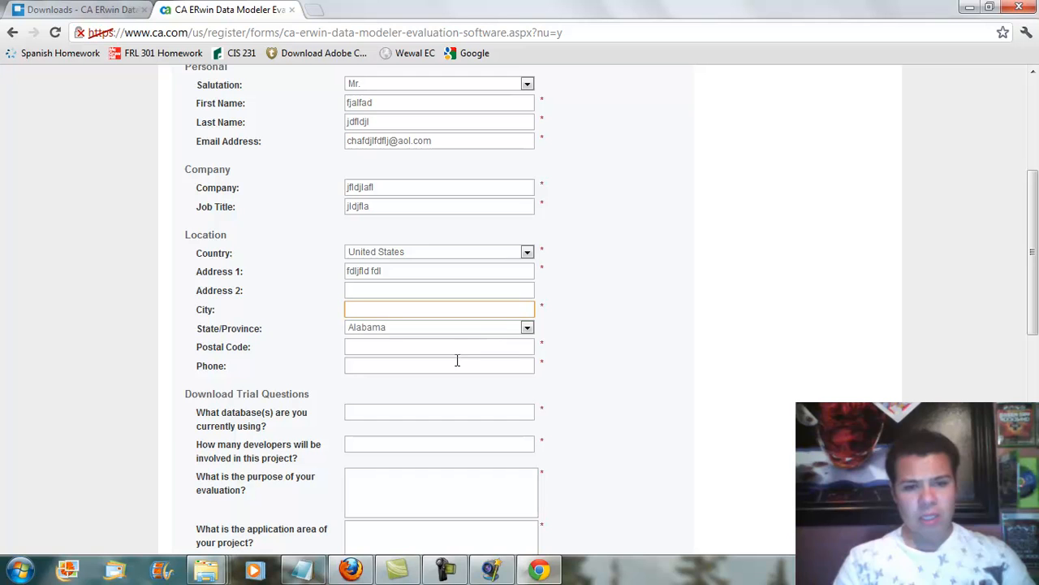
text(fjd)
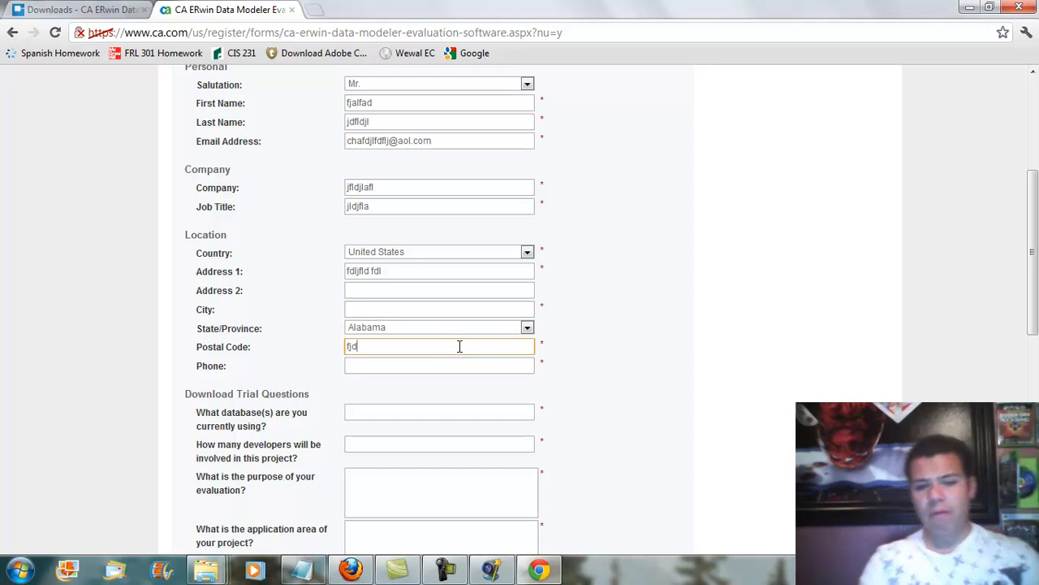
text(592629)
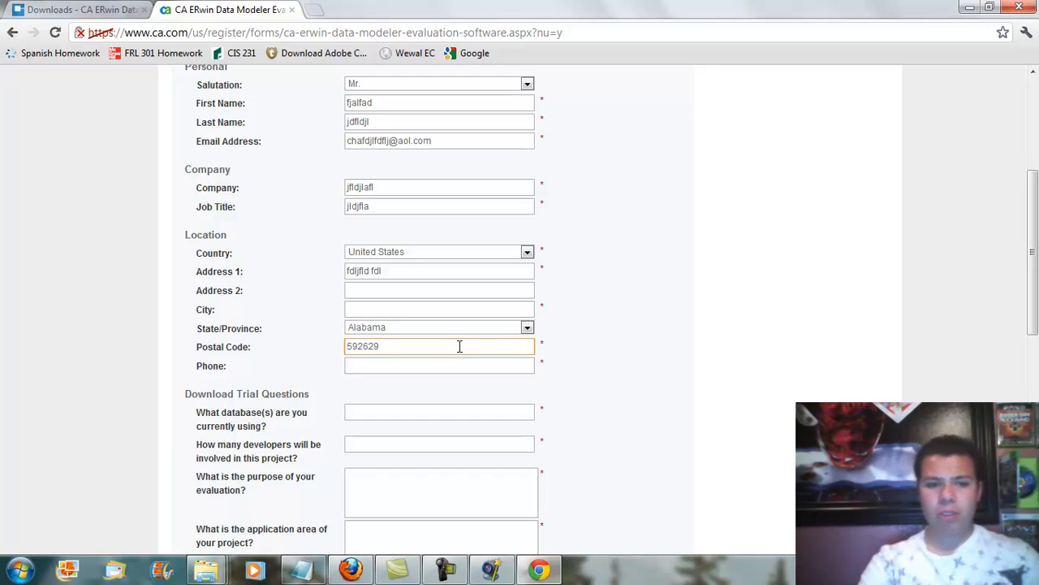
key(BackSpace)
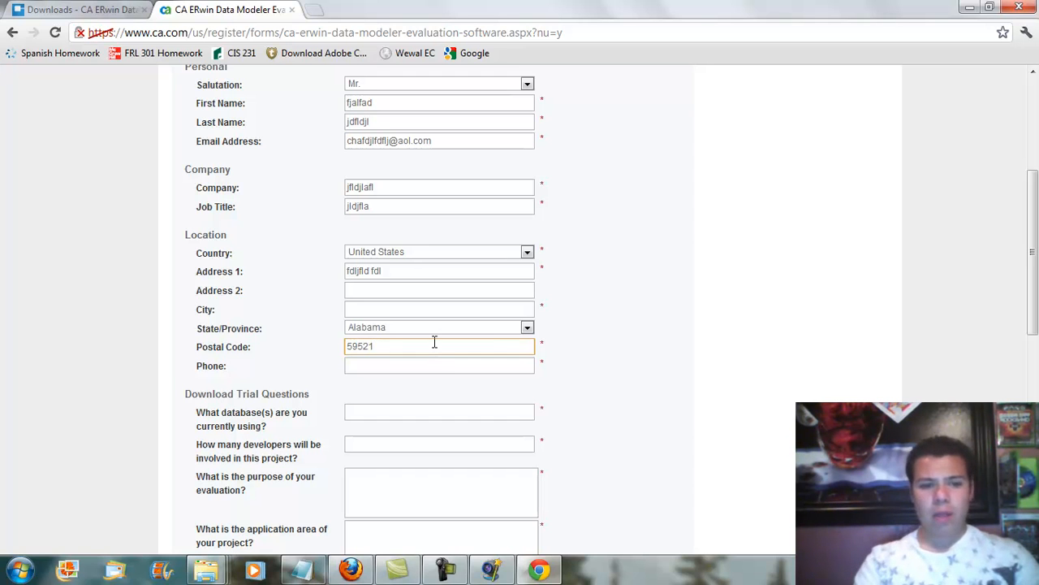
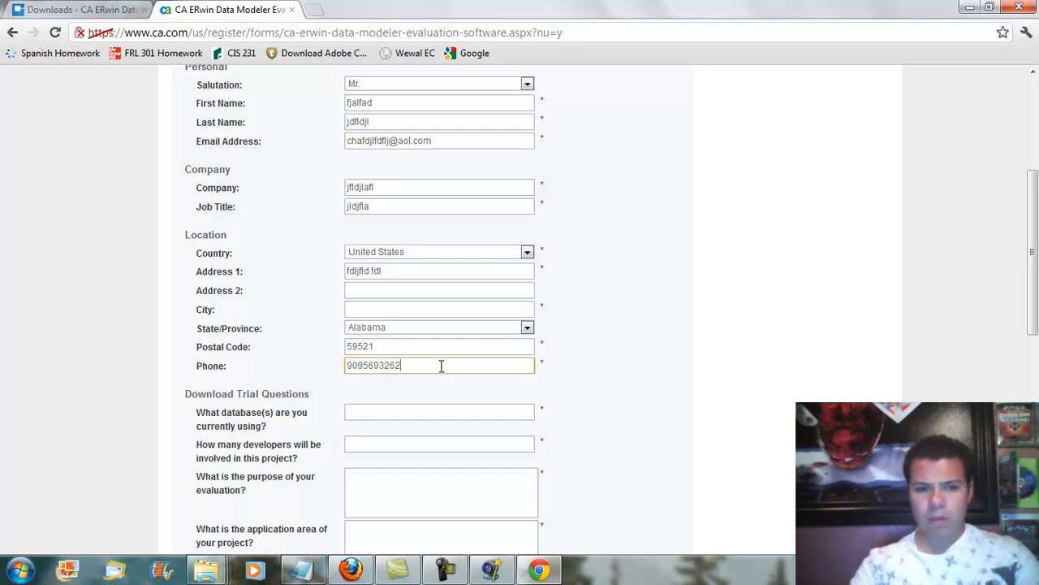
Answer the databases-in-use and number-of-developers trial questions
click(438, 413)
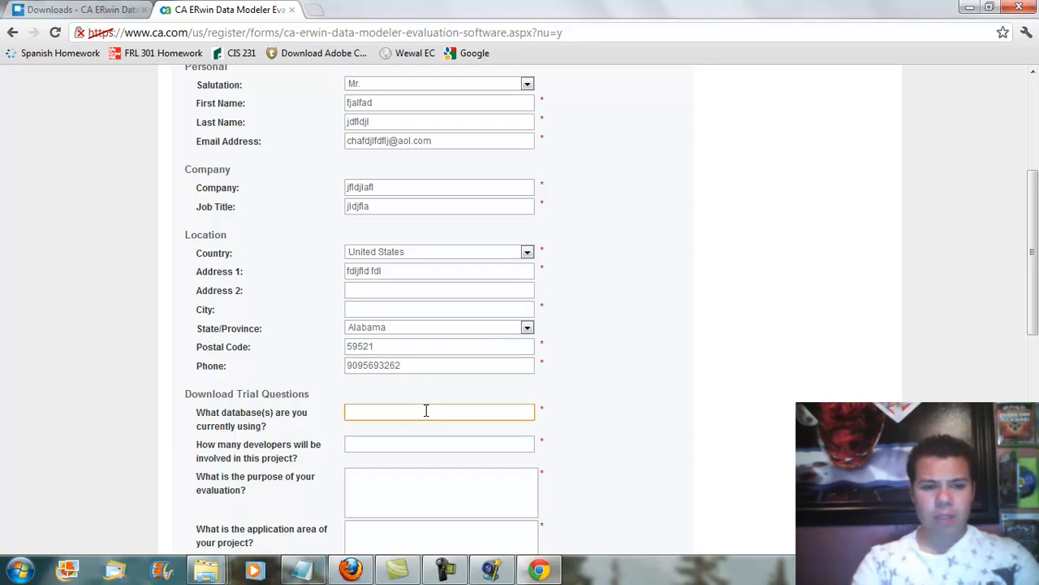
text(stud)
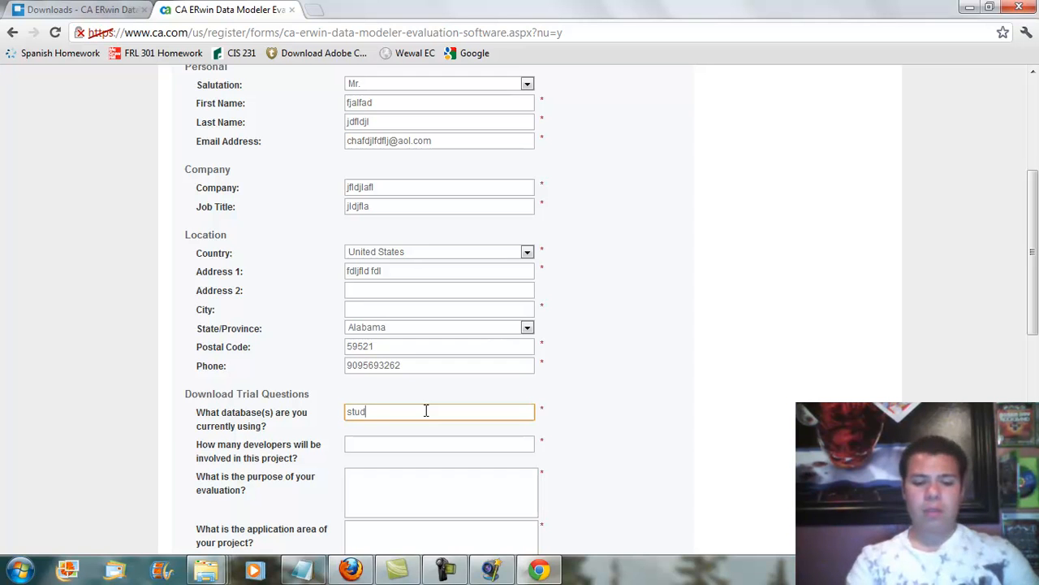
text(ent)
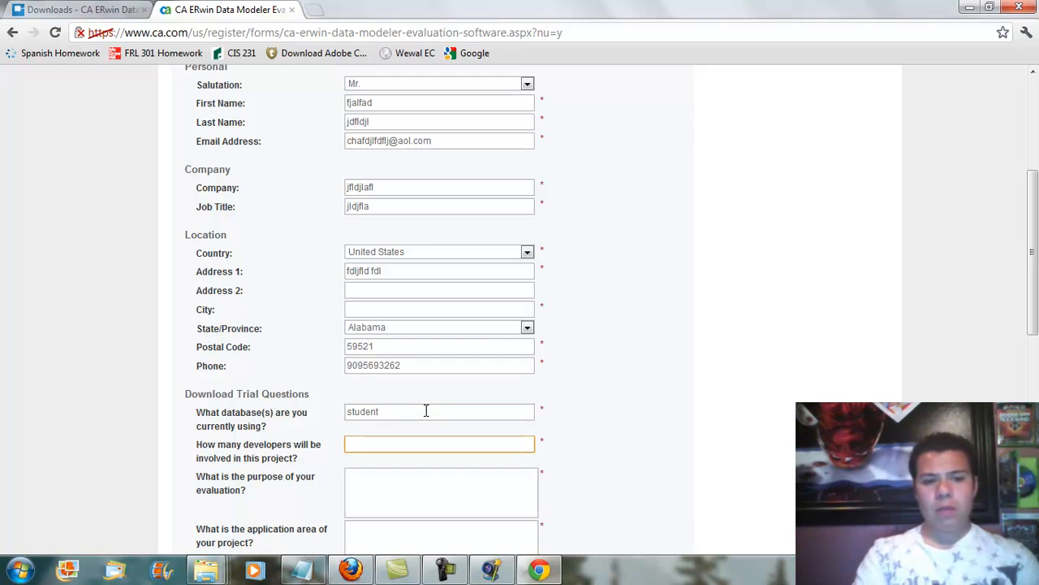
text(jdfjdl)
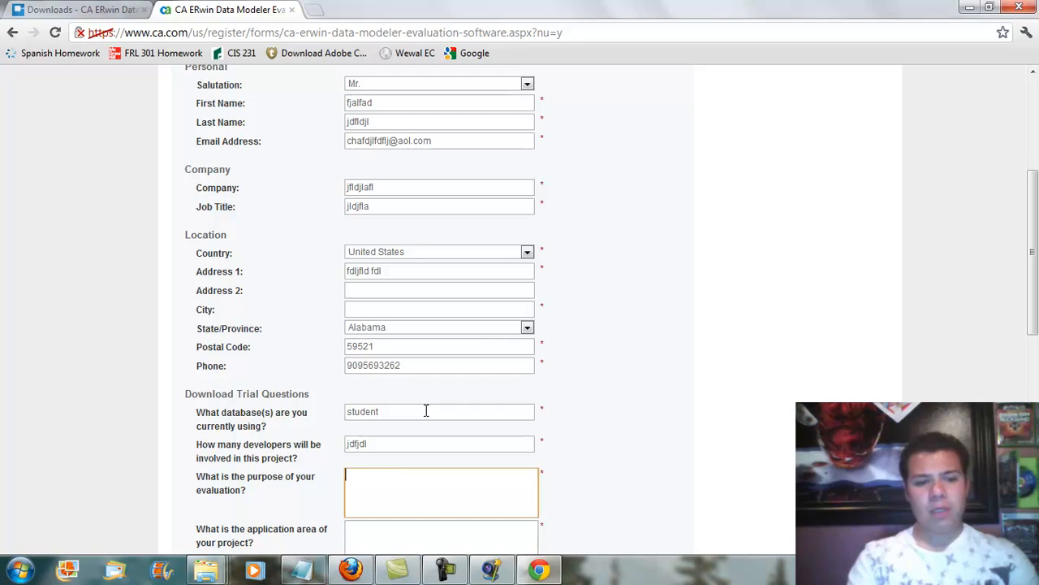
Fill the timeframe, mark CA ERwin Data Modeler as a current product, and answer No for reseller
scroll(down, 3)
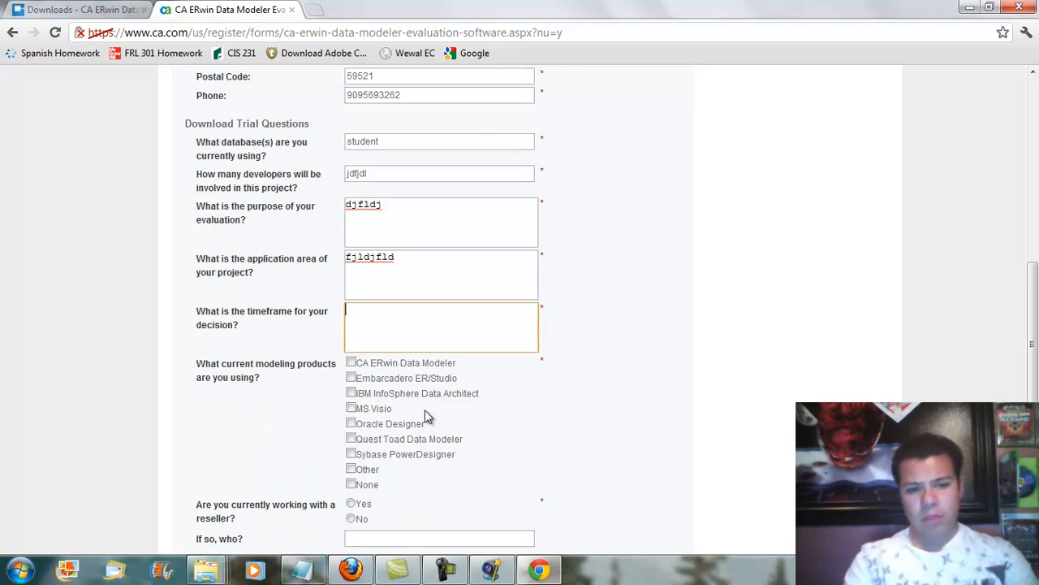
text(fdnkfkd)
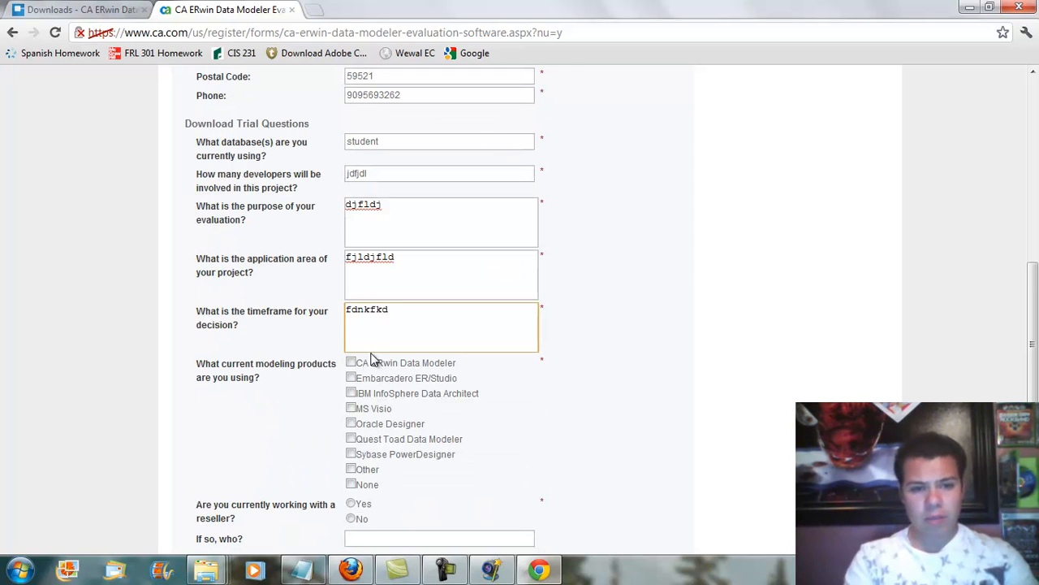
click(351, 362)
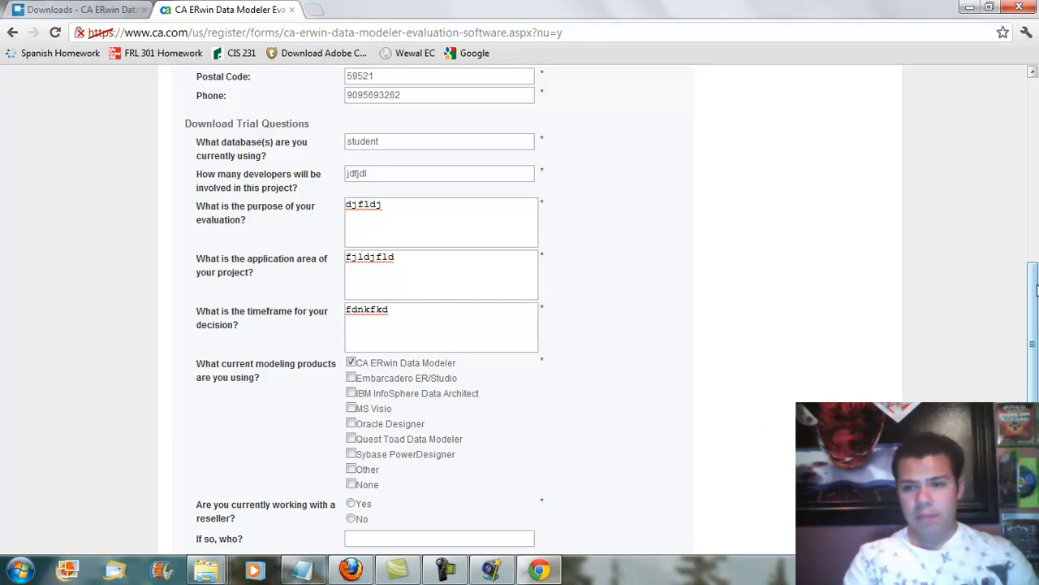
scroll(down, 3)
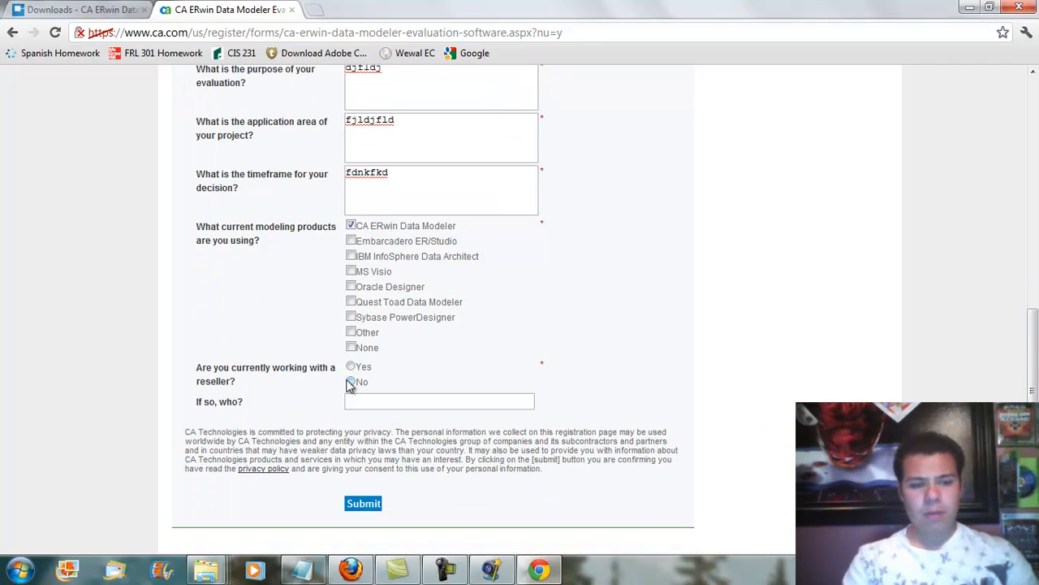
click(351, 381)
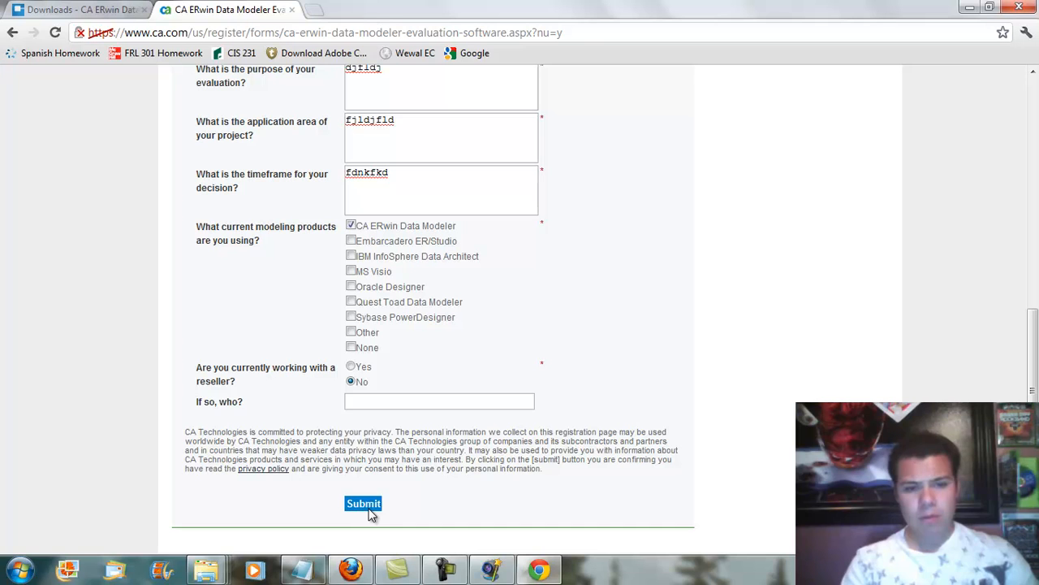
Submit the registration, add the missing city, and resubmit to reach the thank-you page
click(364, 503)
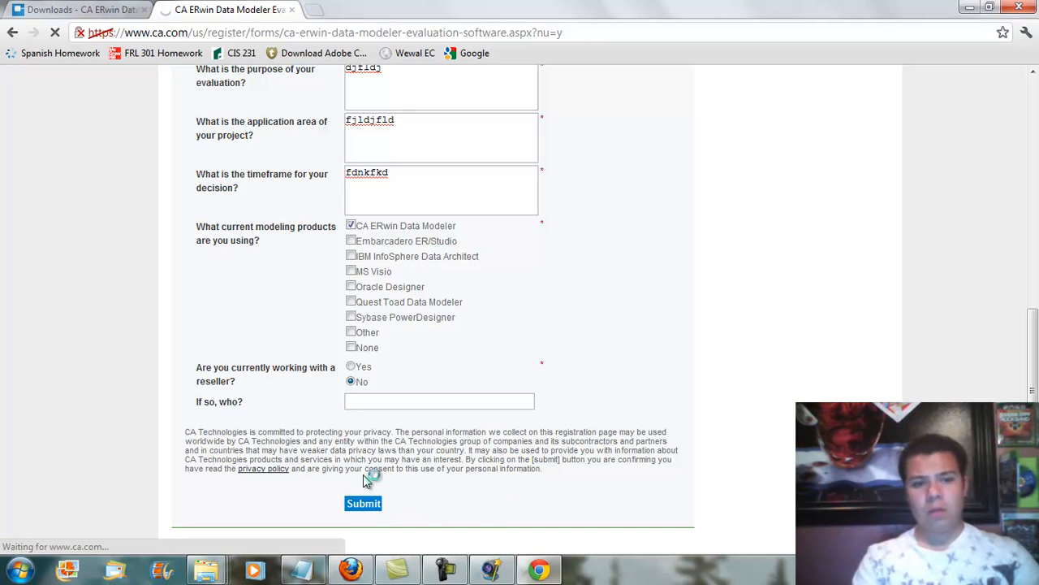
click(364, 503)
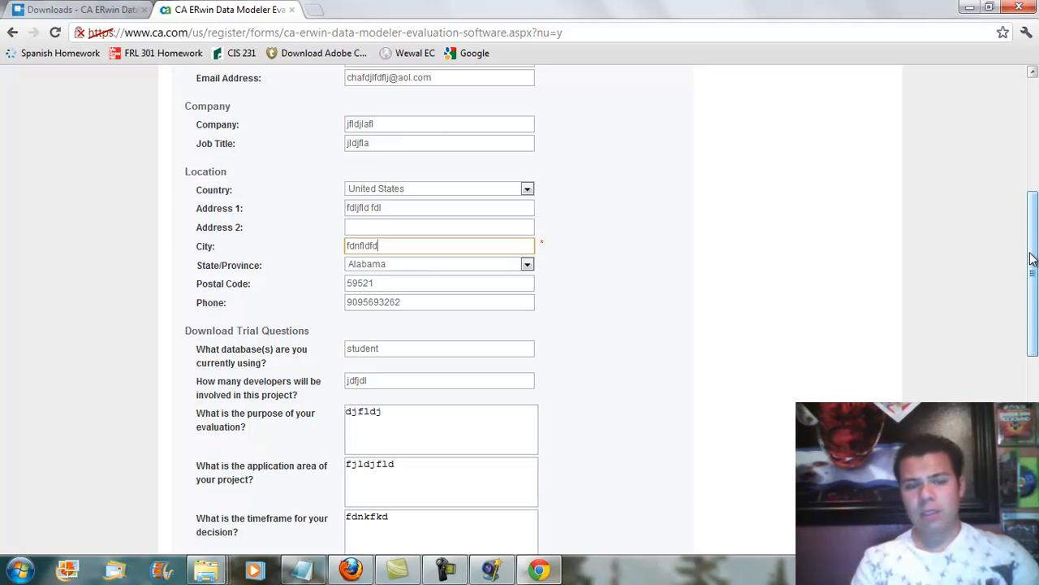
scroll(down, 3)
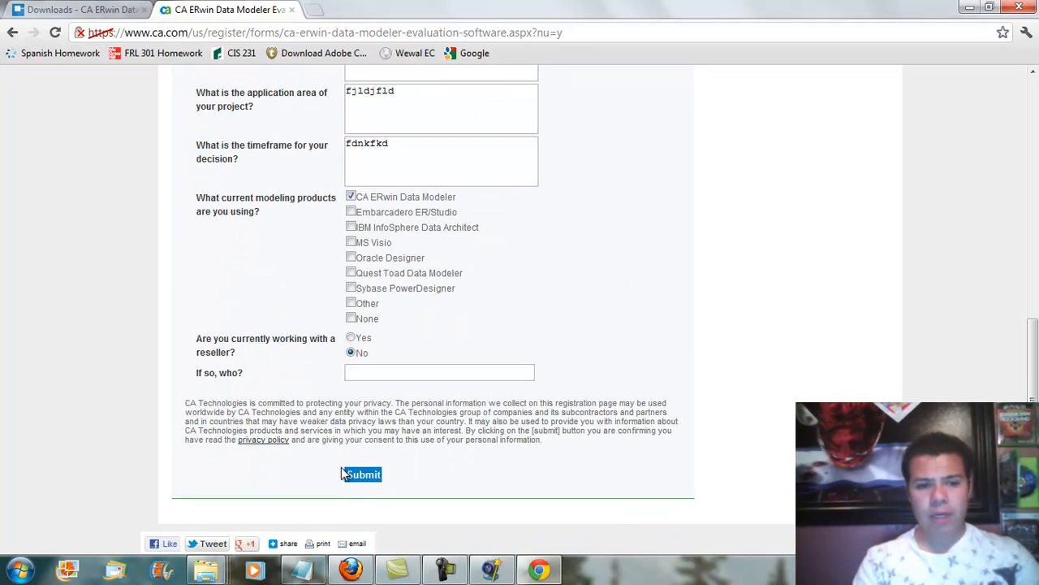
click(362, 474)
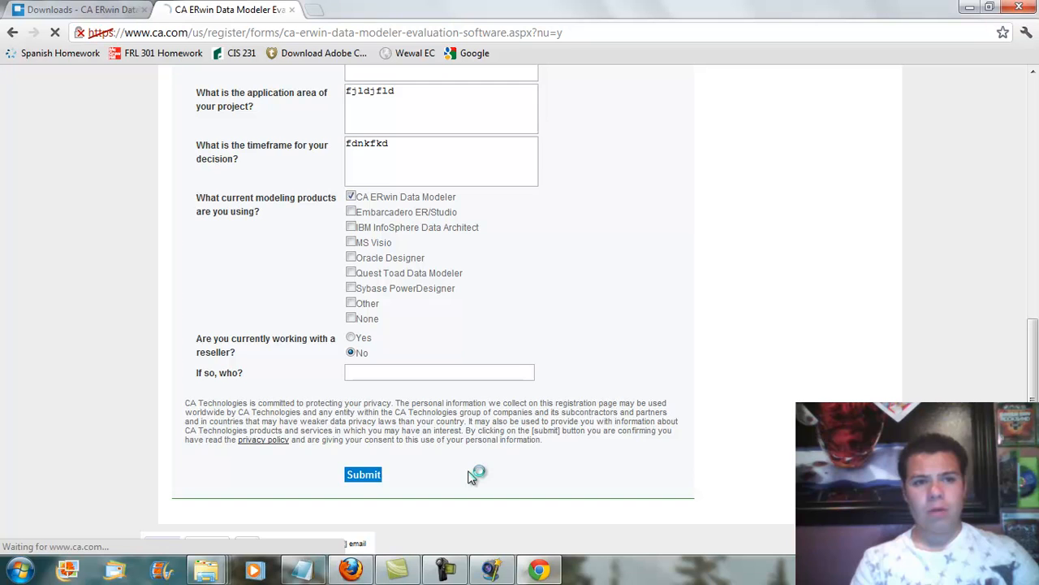
click(364, 474)
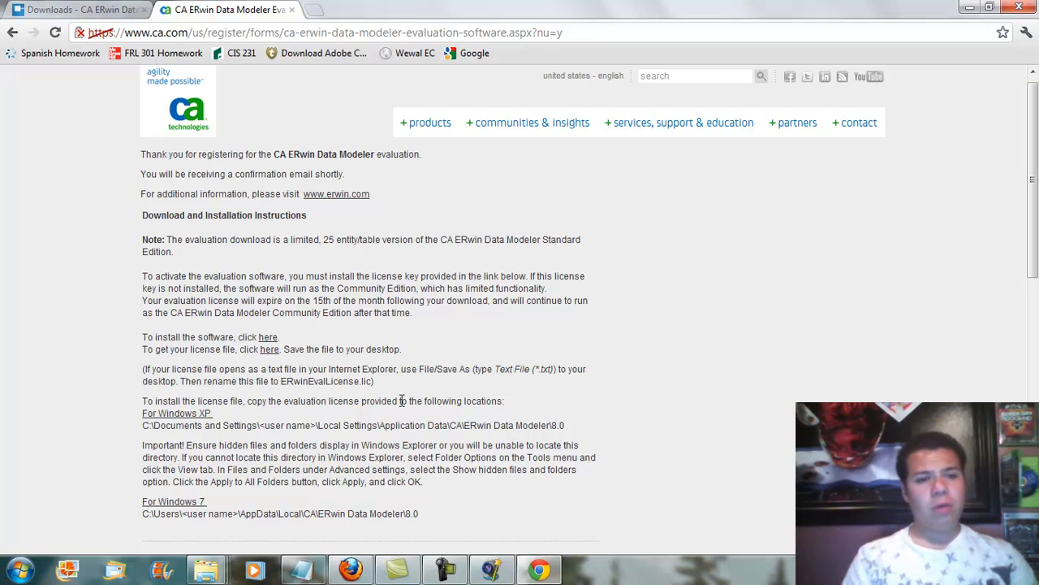
mouse_move(386, 420)
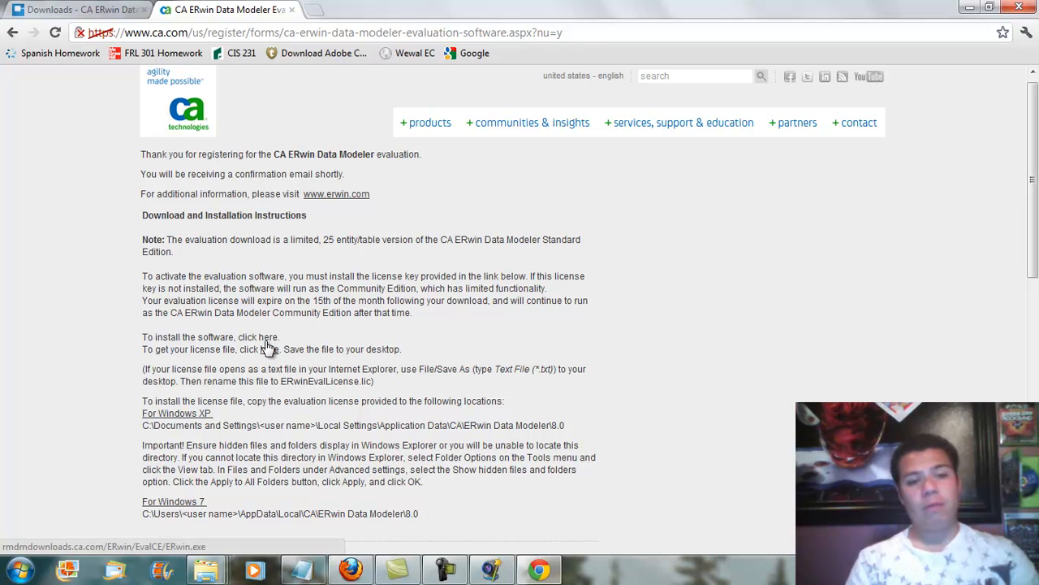
mouse_move(271, 344)
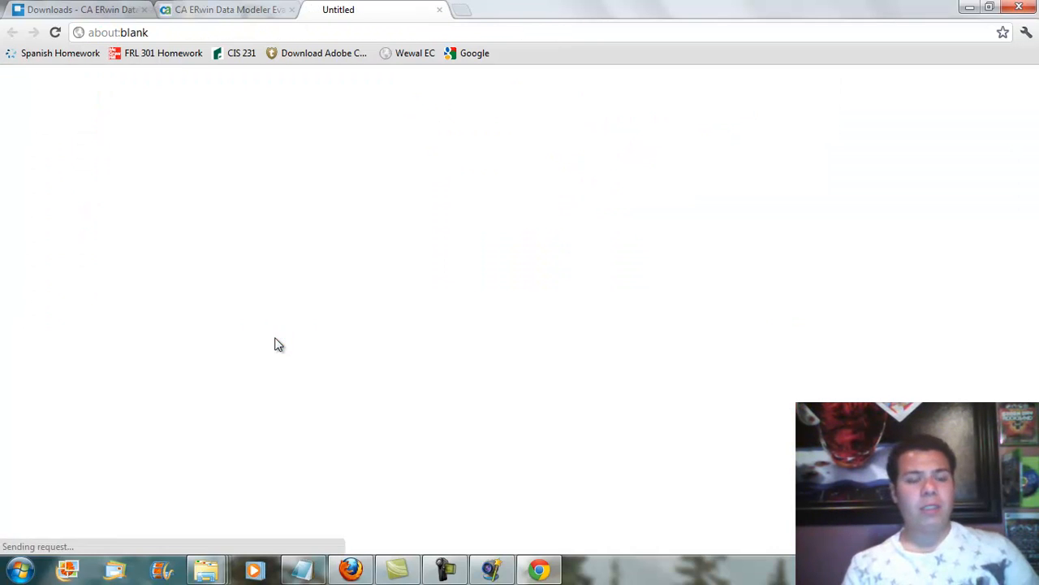
Minimize Chrome to return to the desktop after starting the installer download
click(228, 9)
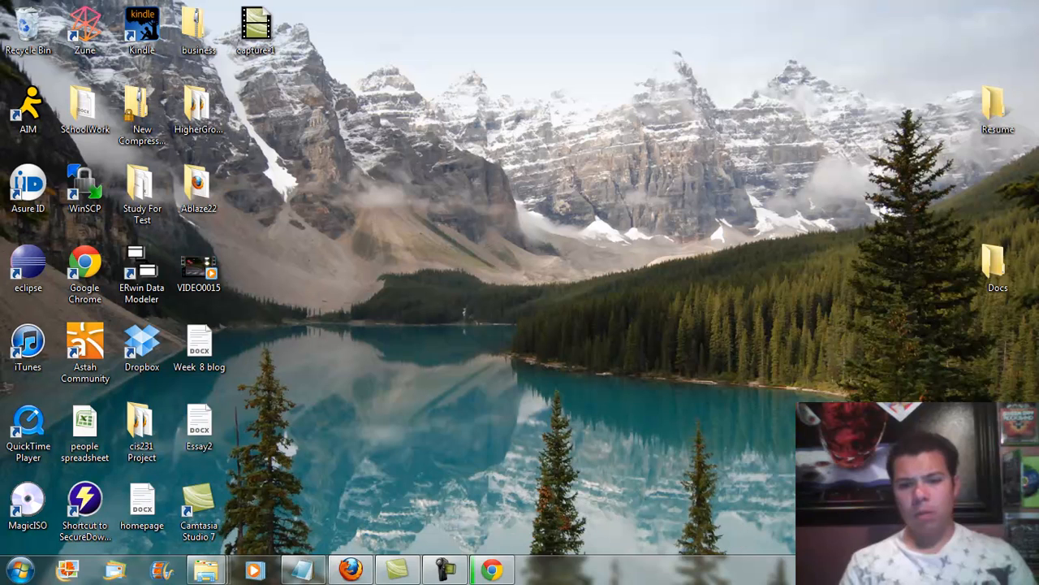
Locate the downloaded ERwin installer in the Downloads folder and launch it
click(445, 569)
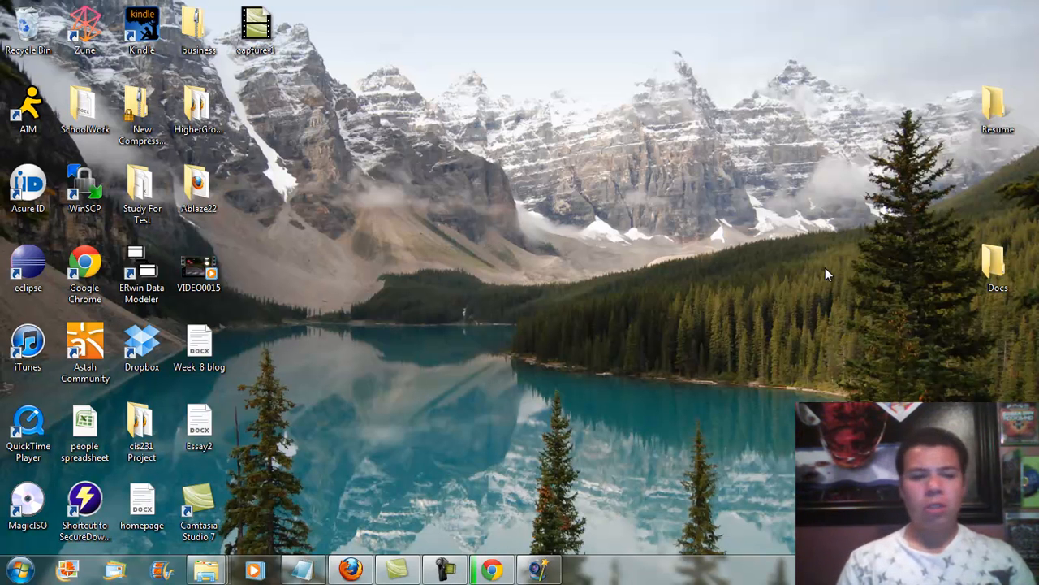
click(15, 568)
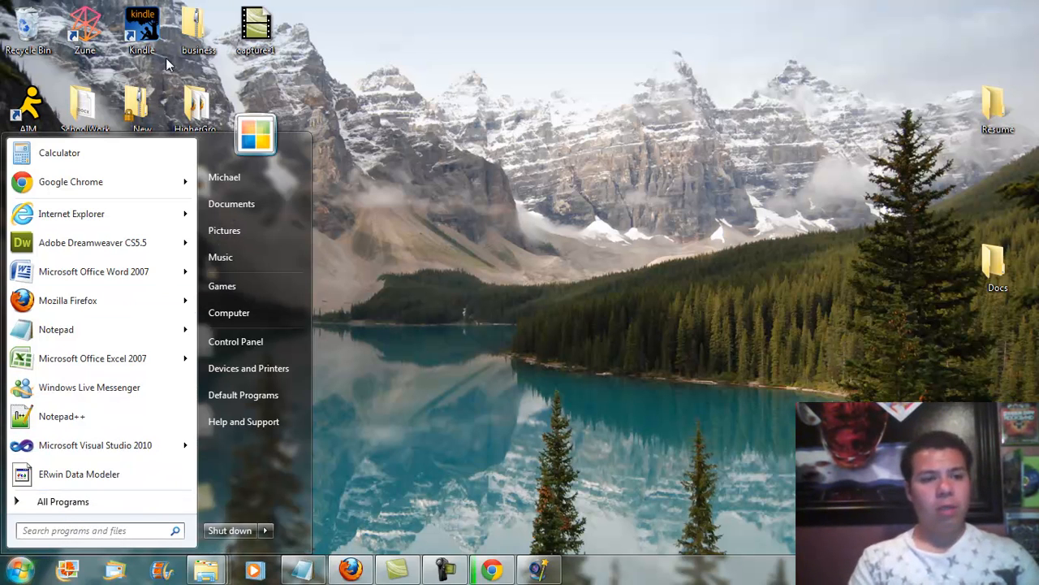
click(231, 203)
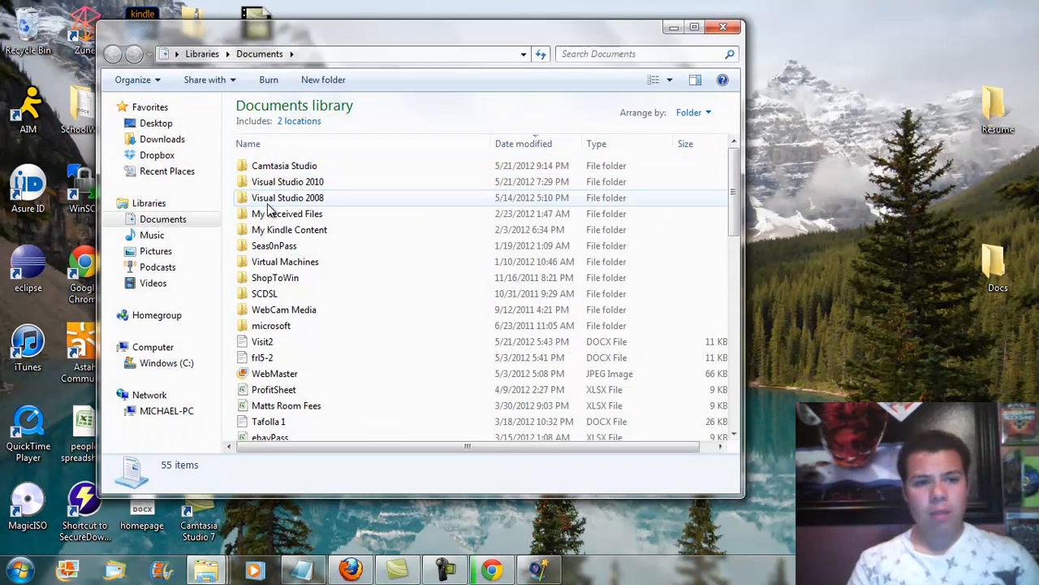
click(162, 140)
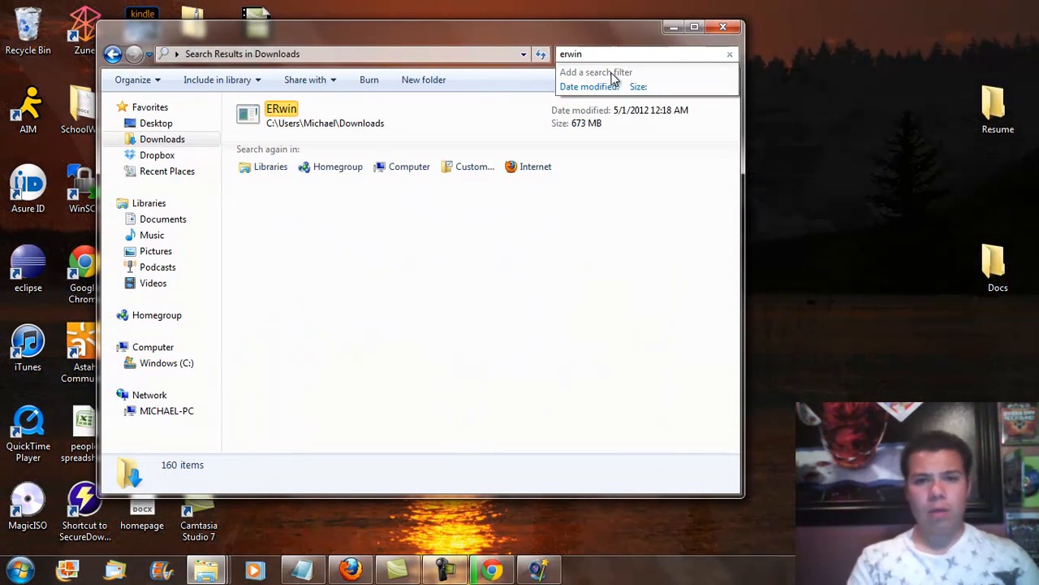
click(281, 113)
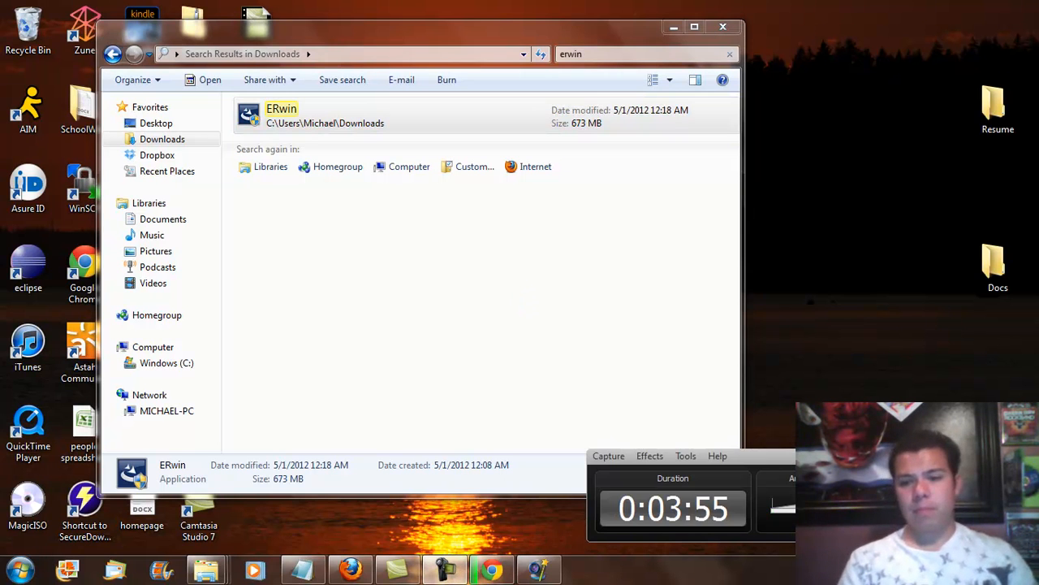
double_click(281, 115)
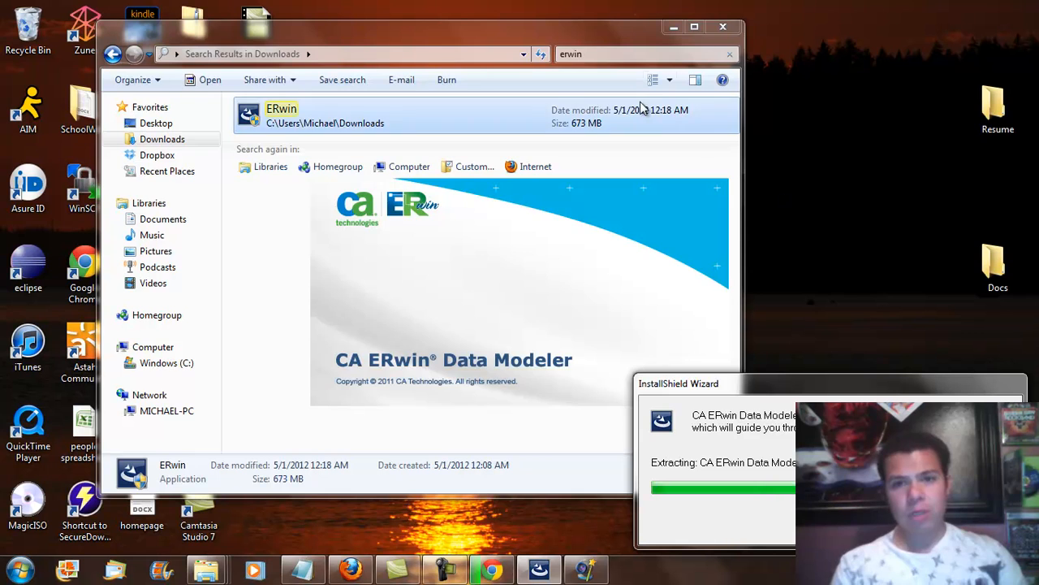
Continue past the installer welcome screen
click(721, 25)
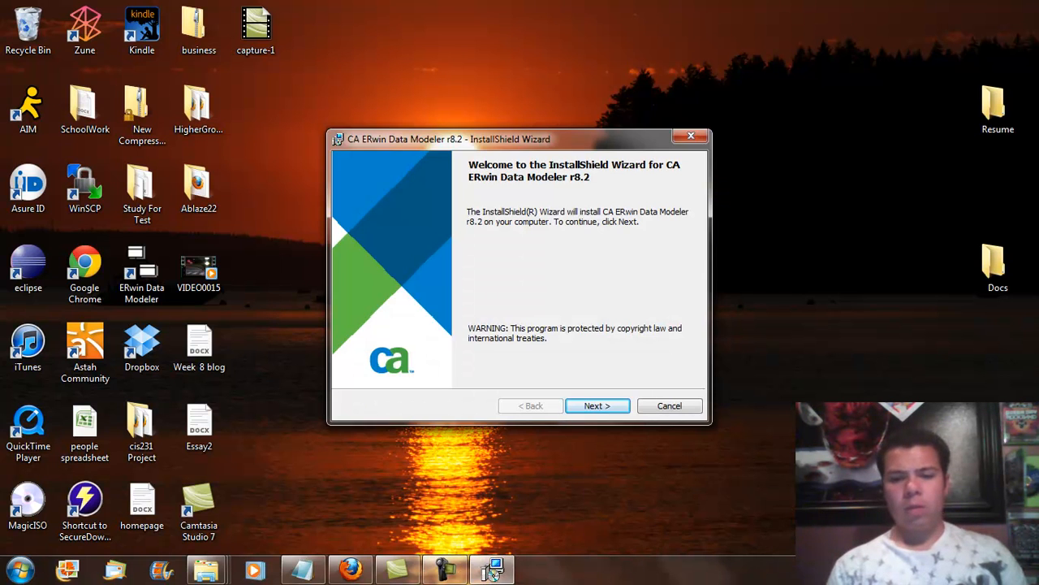
click(539, 568)
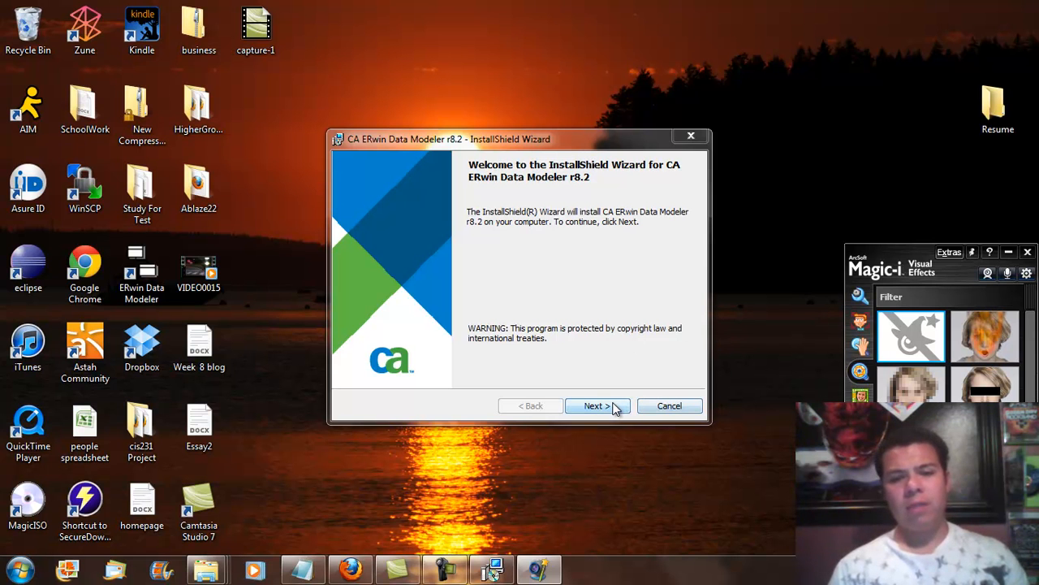
click(594, 406)
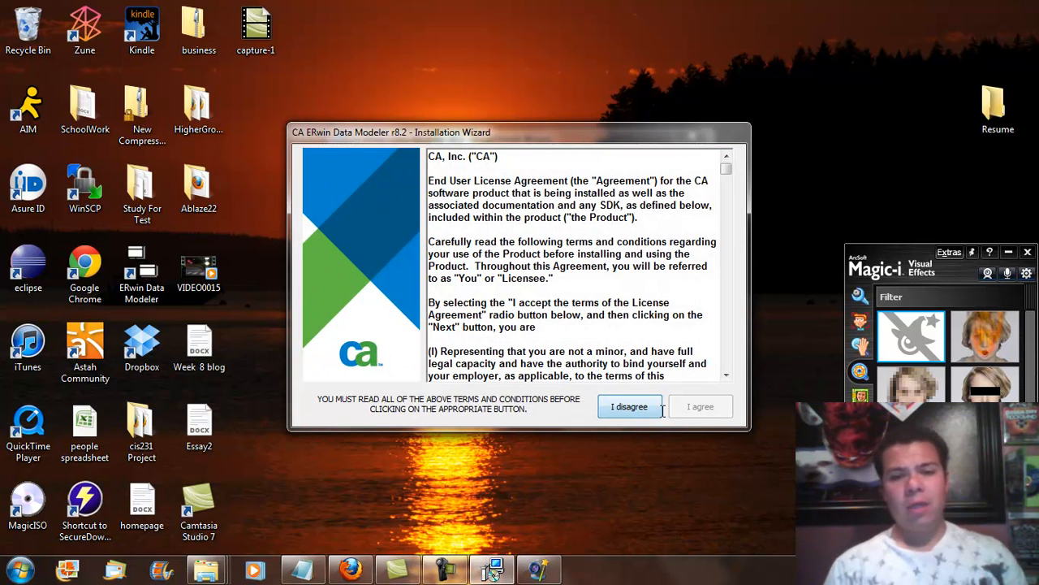
Scroll through the license agreement and accept it with I agree
click(726, 172)
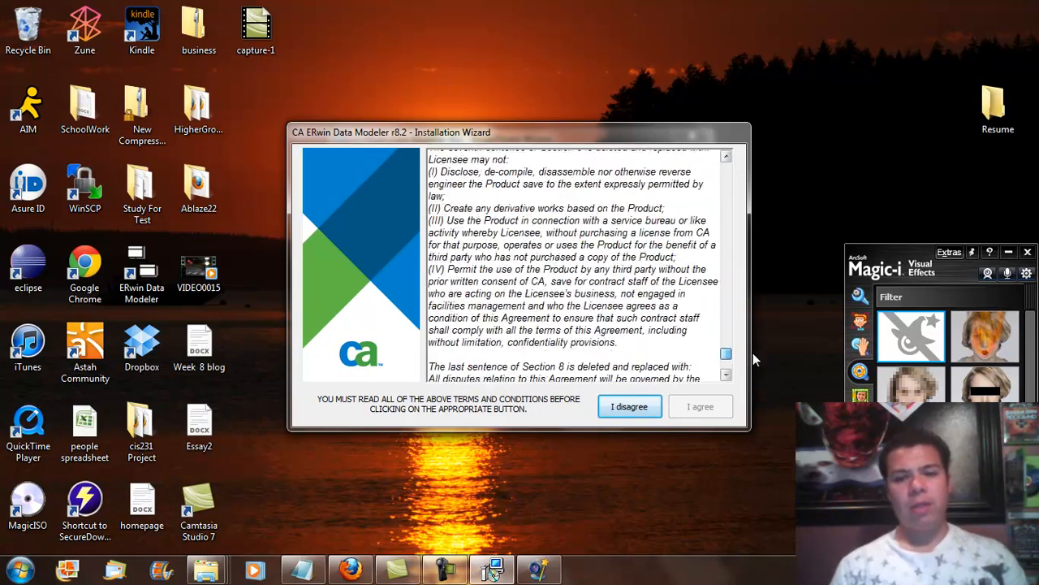
scroll(down, 3)
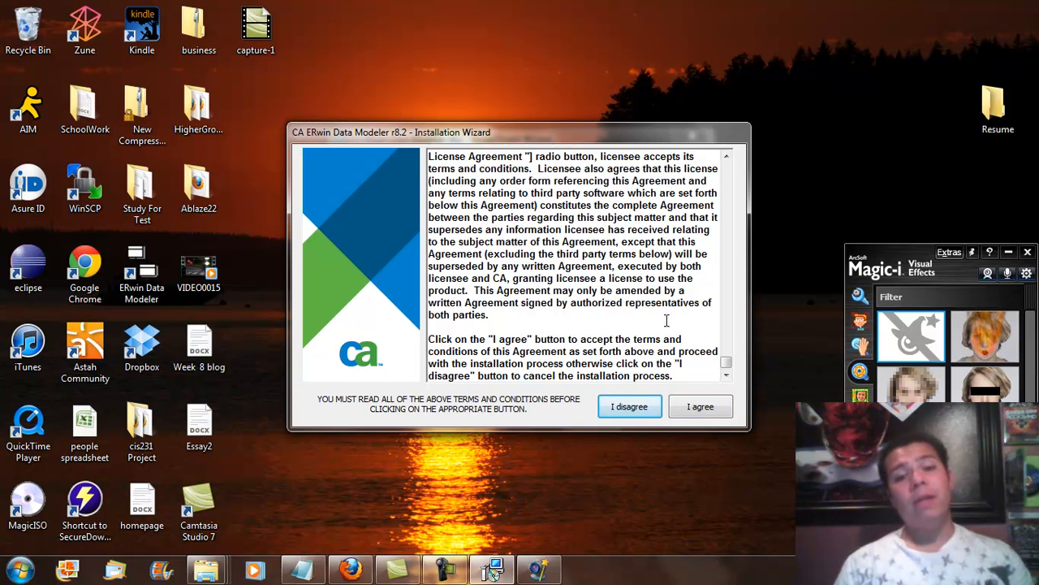
click(699, 406)
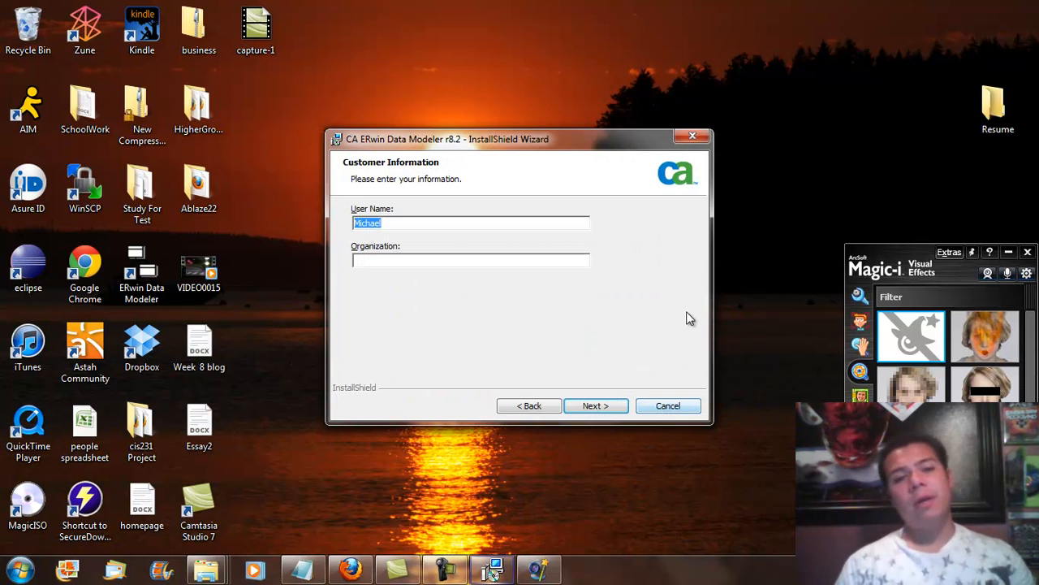
Set Organization to Student, keep the default folder and features, and begin installing
text(s)
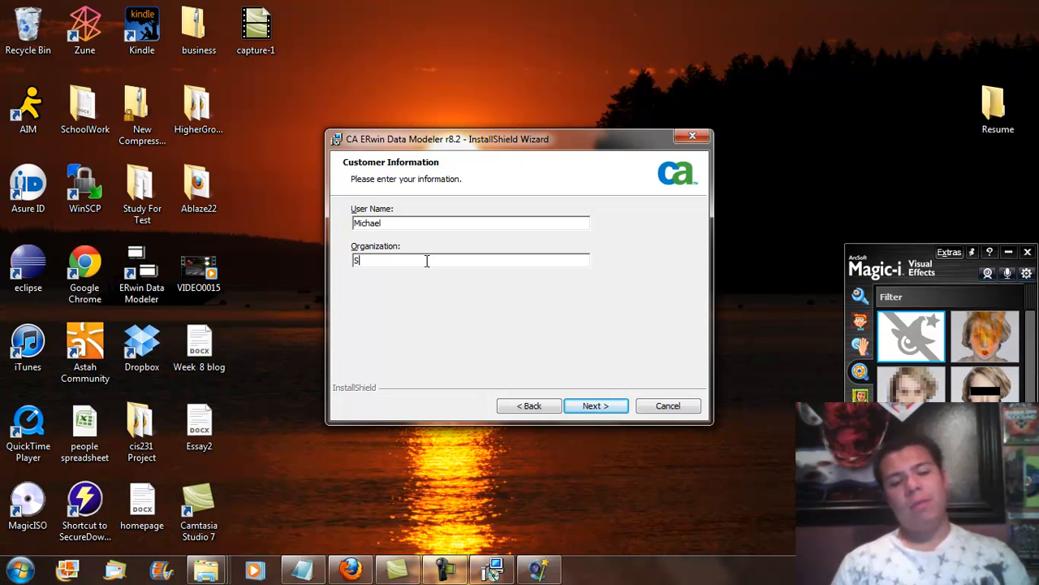
text(tudent)
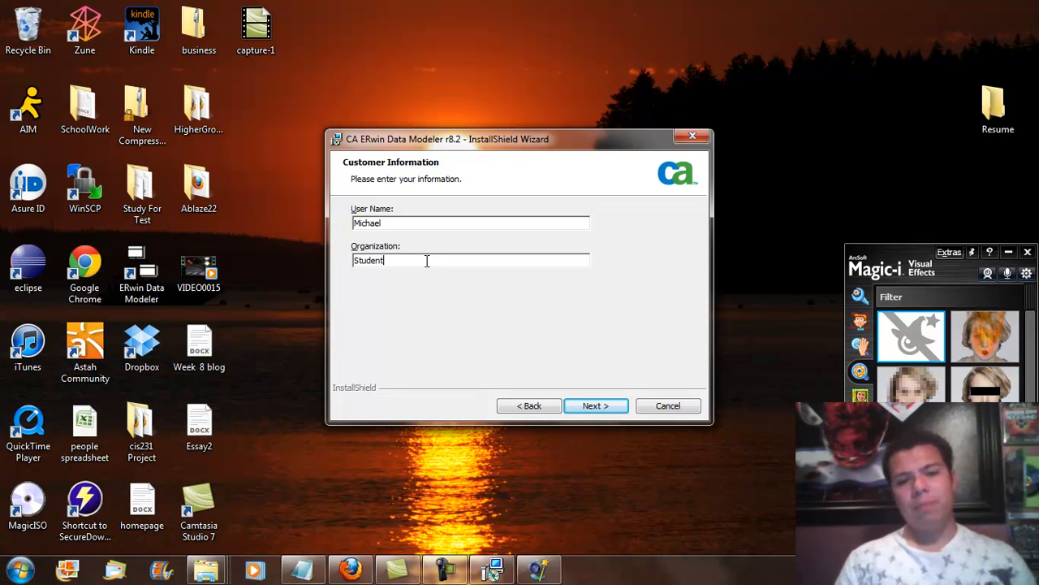
click(594, 406)
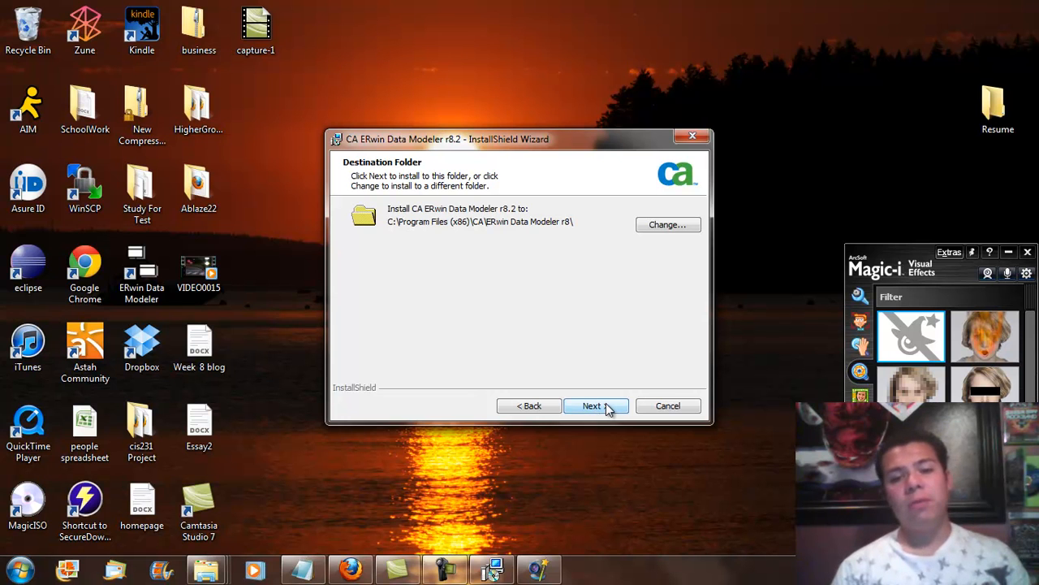
click(591, 406)
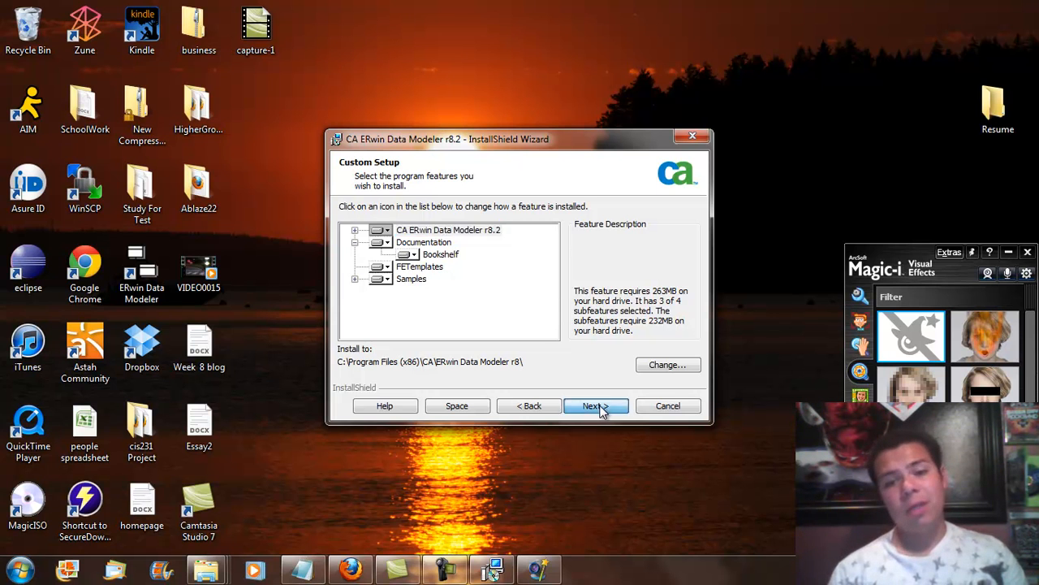
click(593, 406)
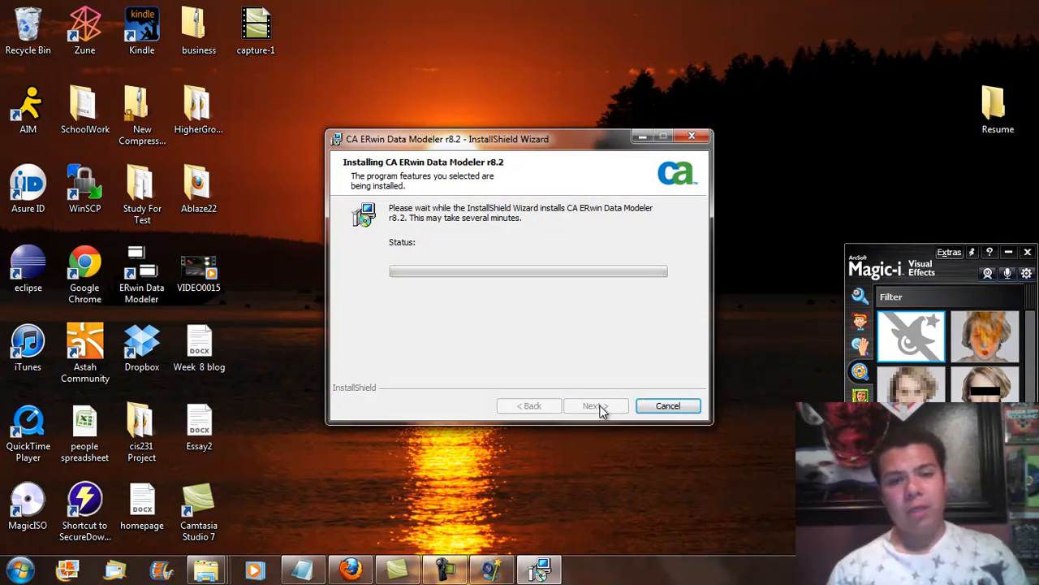
mouse_move(599, 409)
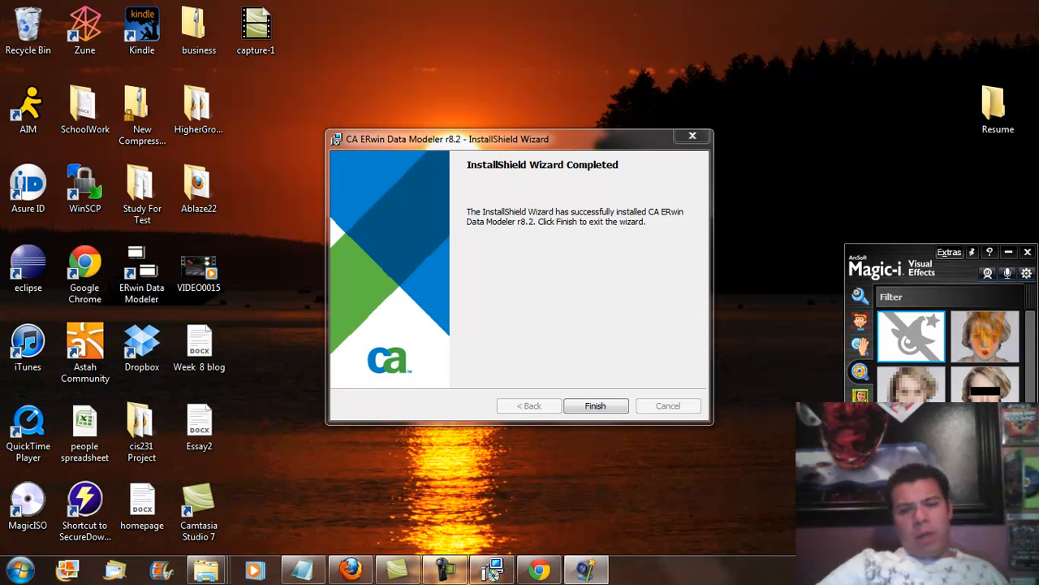
mouse_move(502, 247)
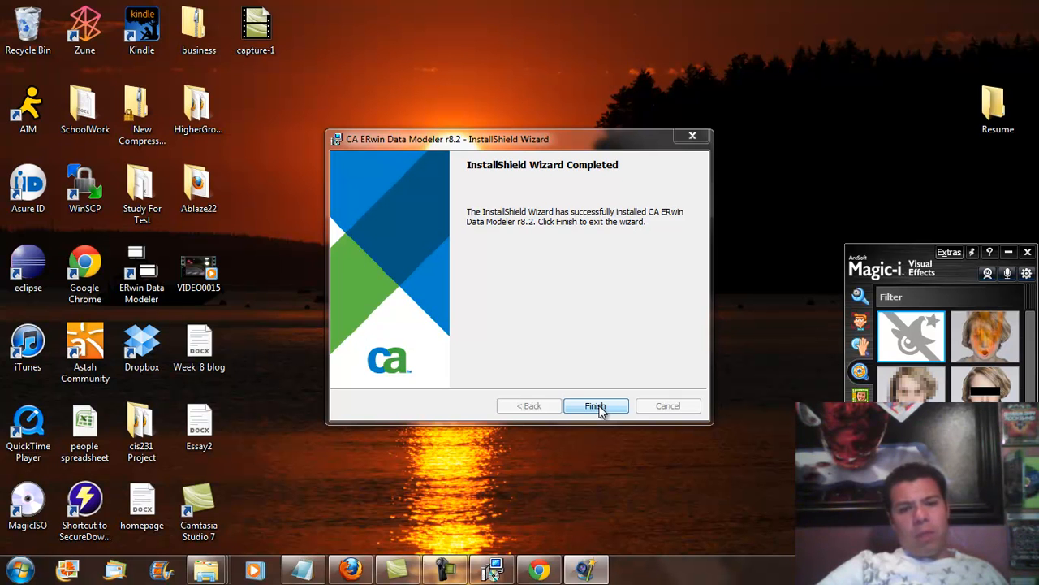
Finish the completed InstallShield wizard so the desktop shows again
click(595, 406)
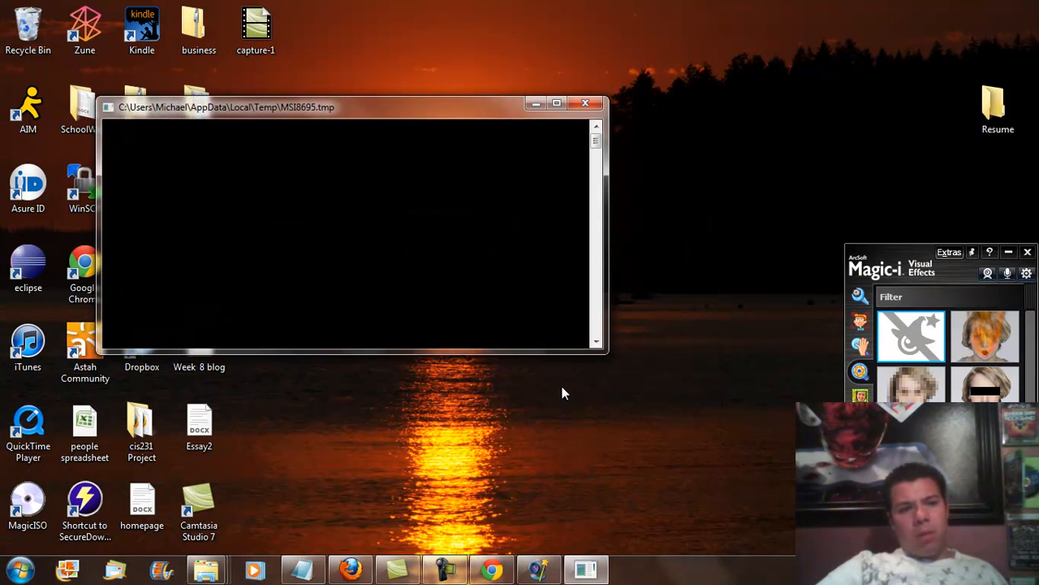
mouse_move(325, 245)
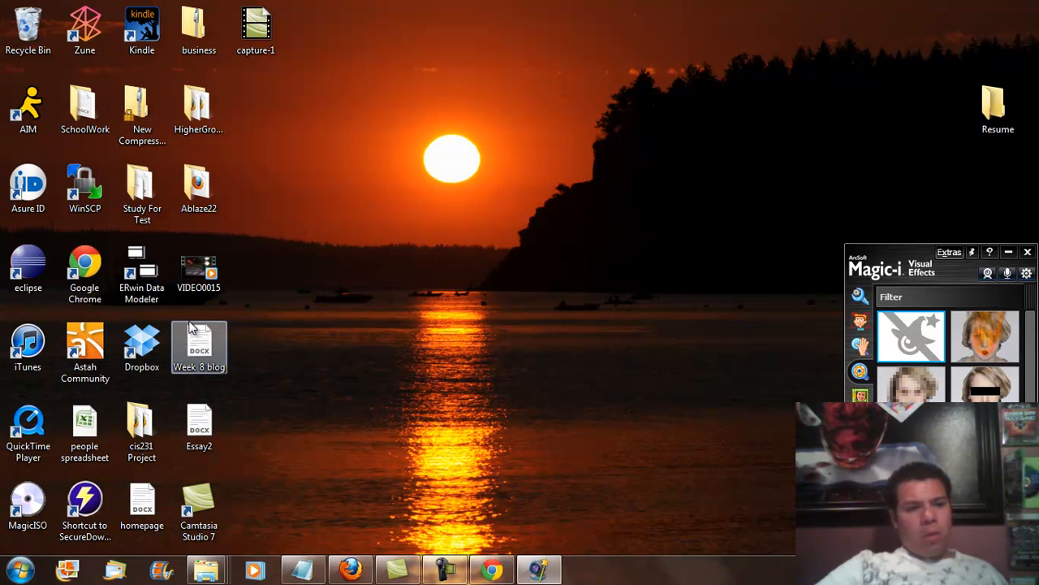
Launch ERwin Data Modeler from its new desktop shortcut
click(141, 273)
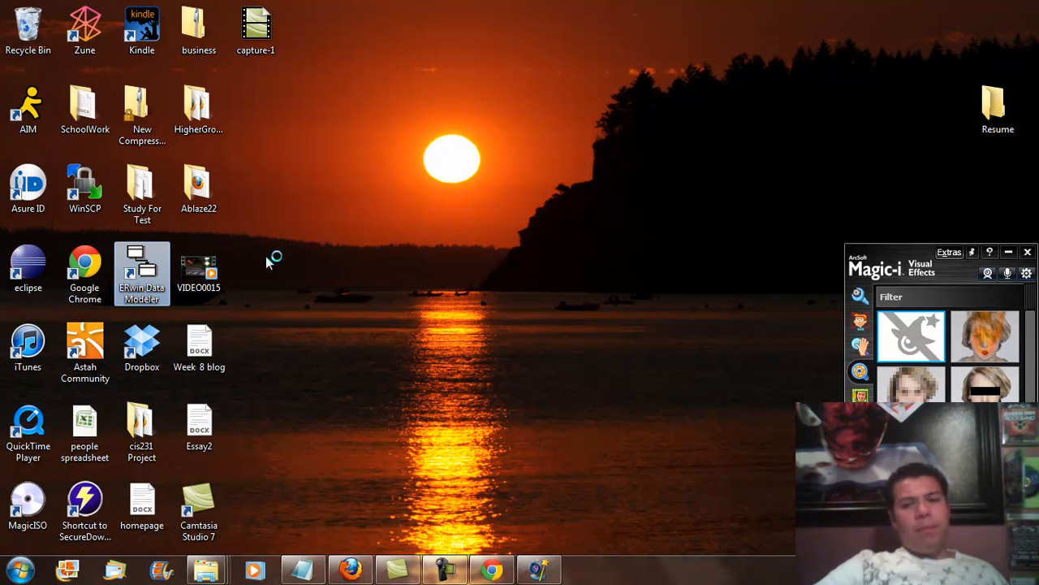
double_click(142, 273)
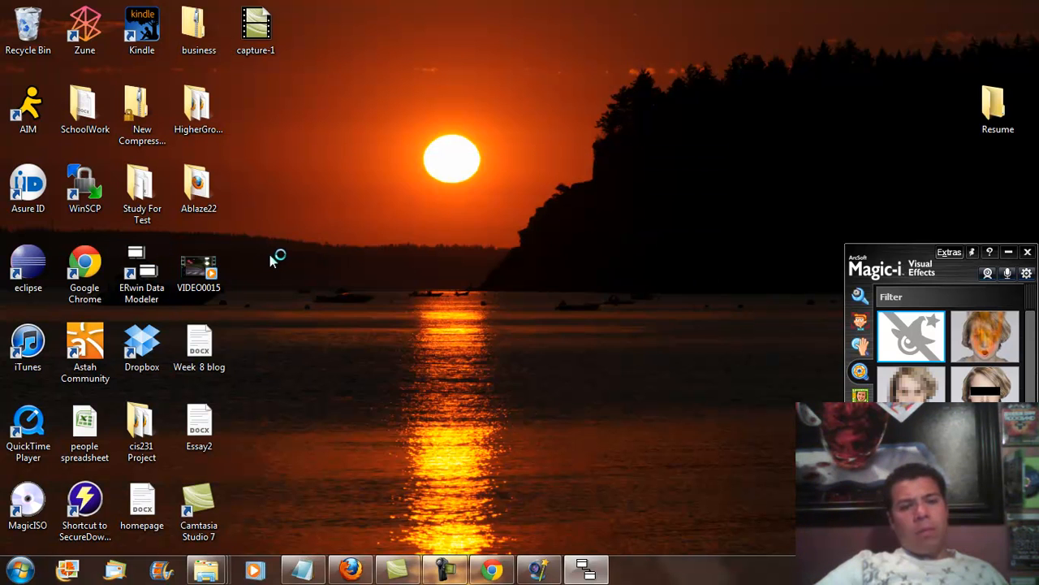
double_click(141, 268)
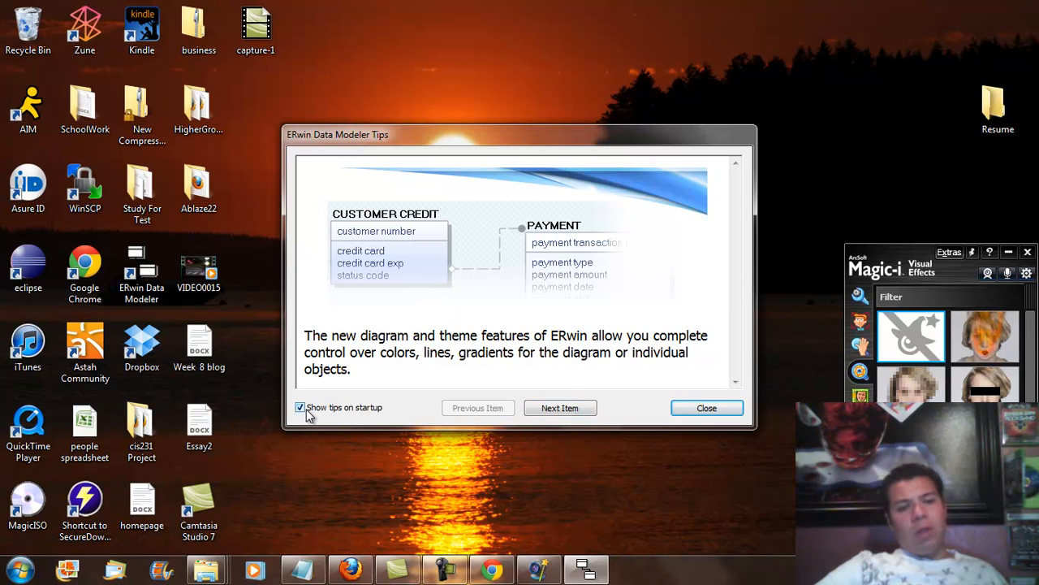
Disable tips at startup, view the next tip, and close the tips window
click(301, 406)
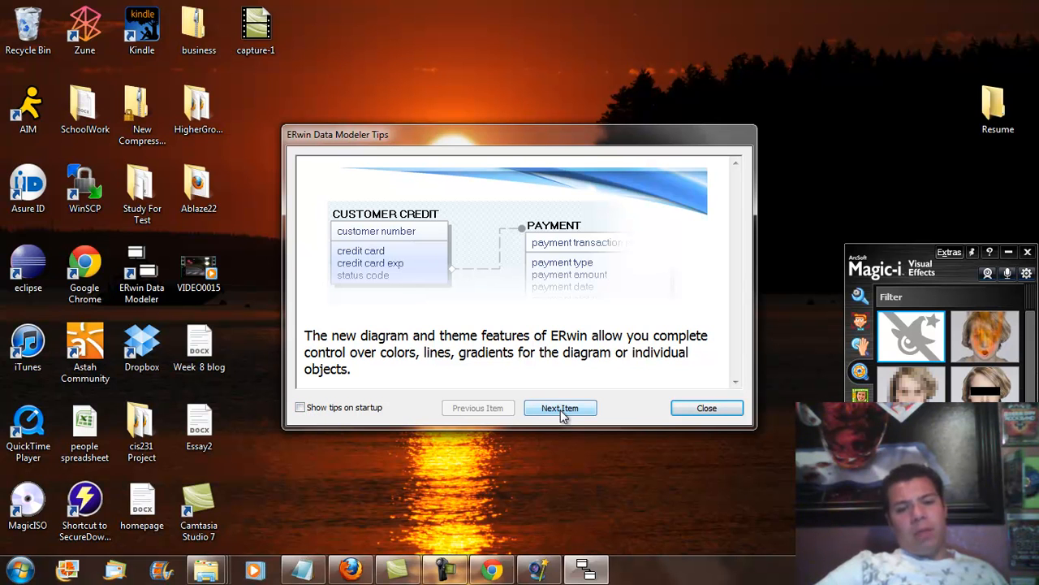
click(560, 408)
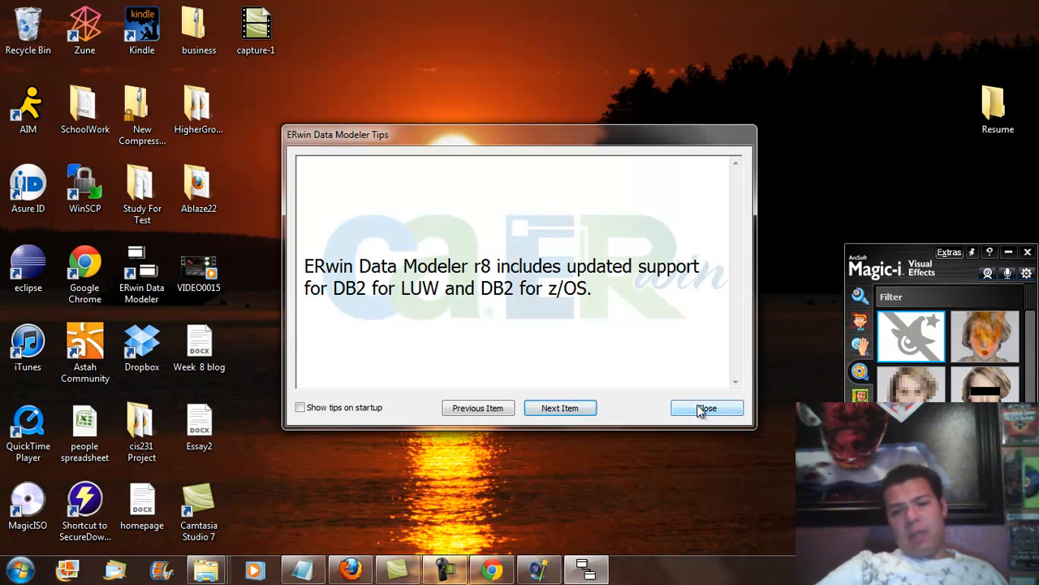
click(707, 408)
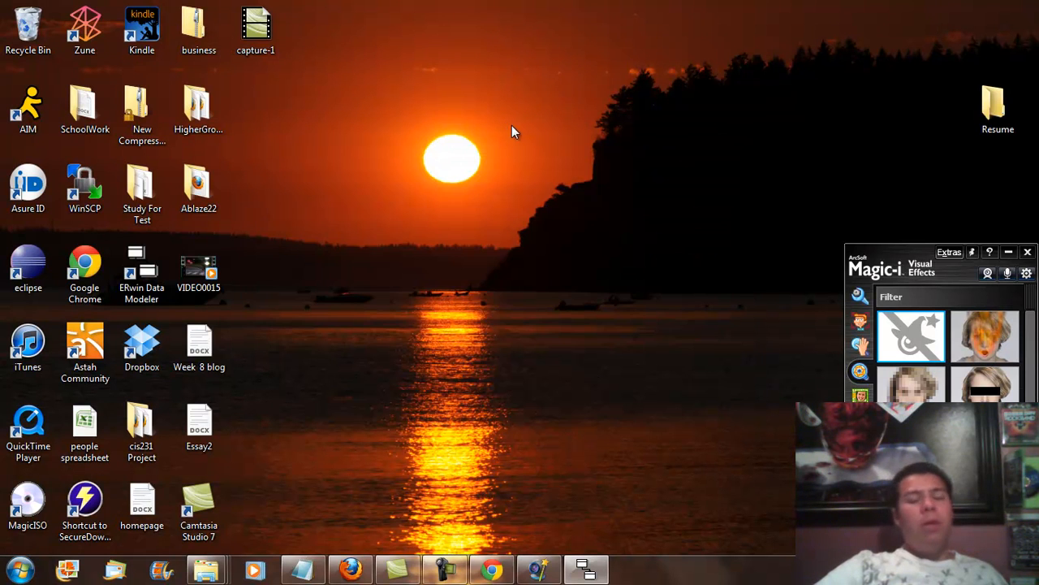
mouse_move(611, 481)
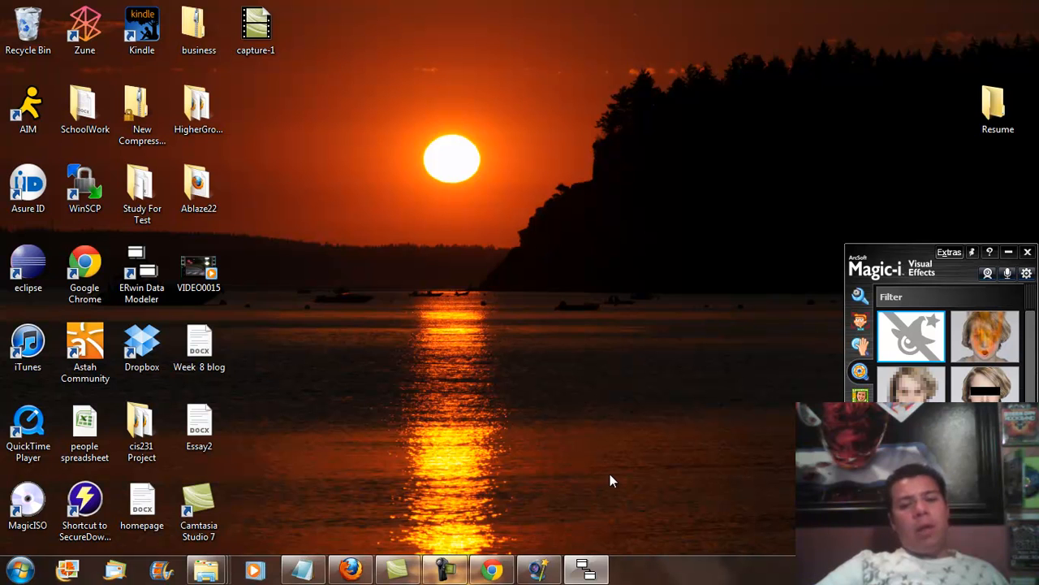
Restore the CA ERwin DM main window from the taskbar, showing the empty workspace
click(584, 568)
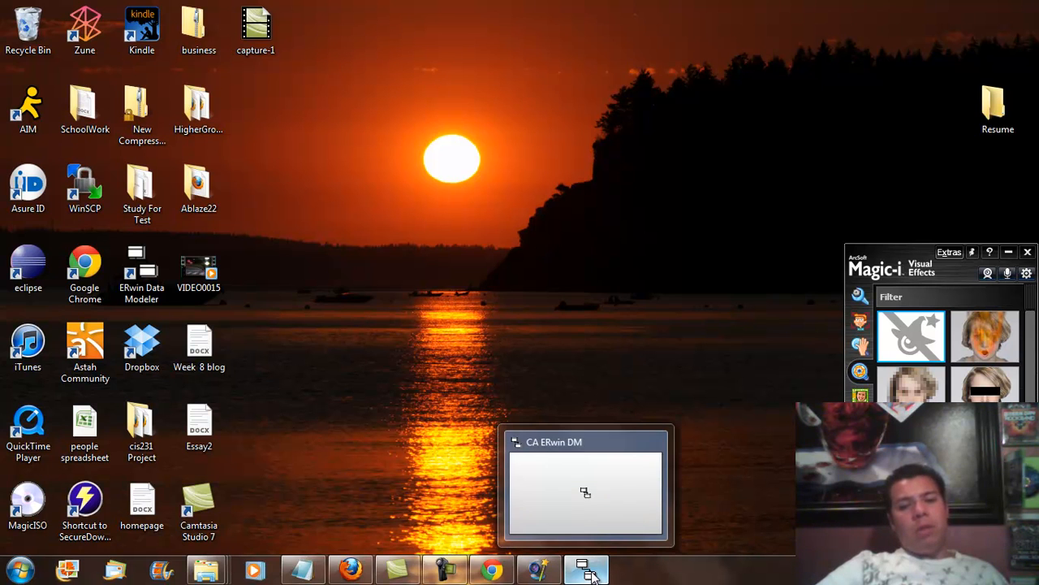
click(586, 569)
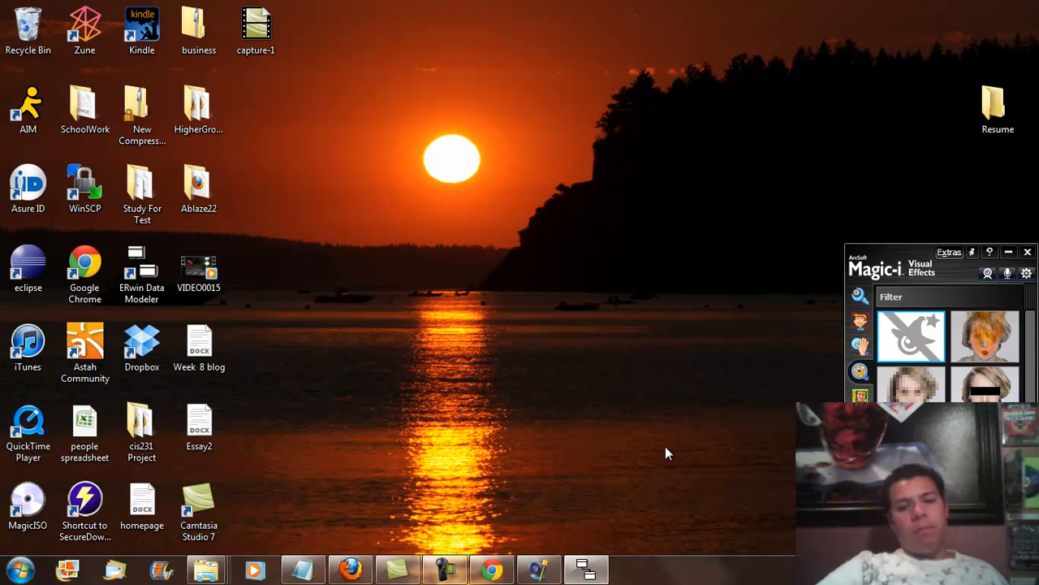
mouse_move(588, 555)
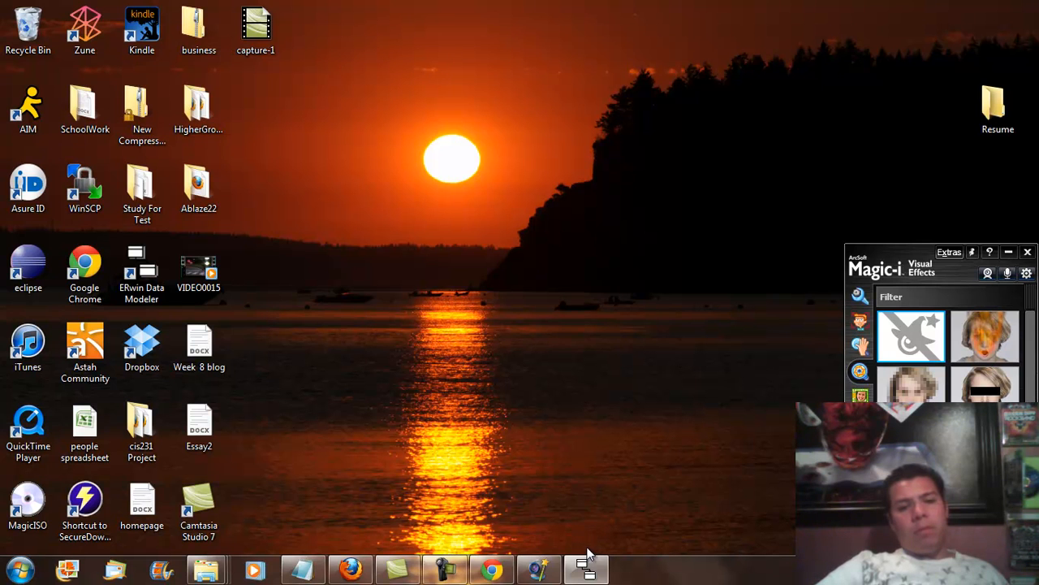
click(585, 568)
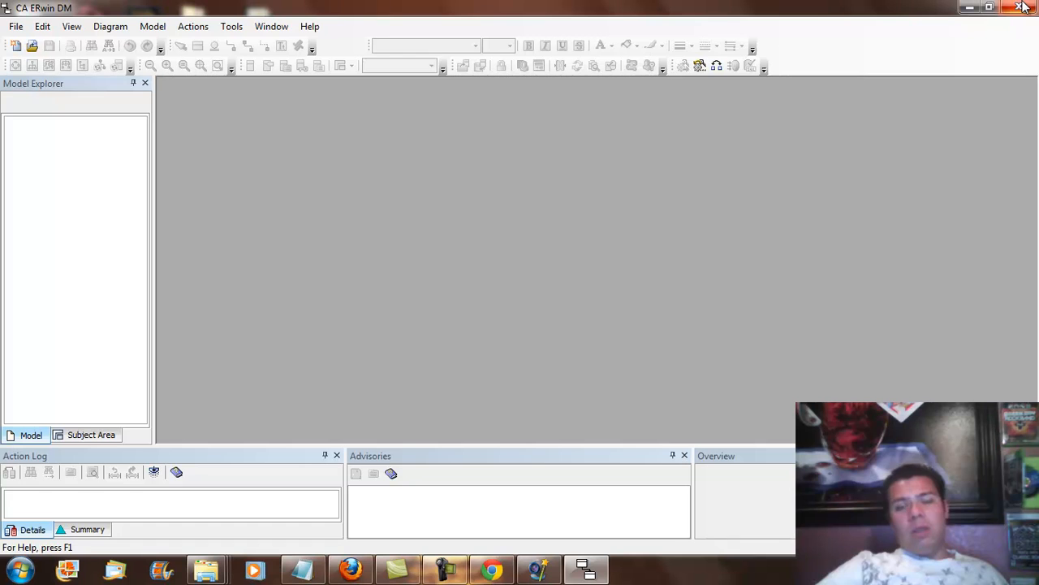
mouse_move(1023, 9)
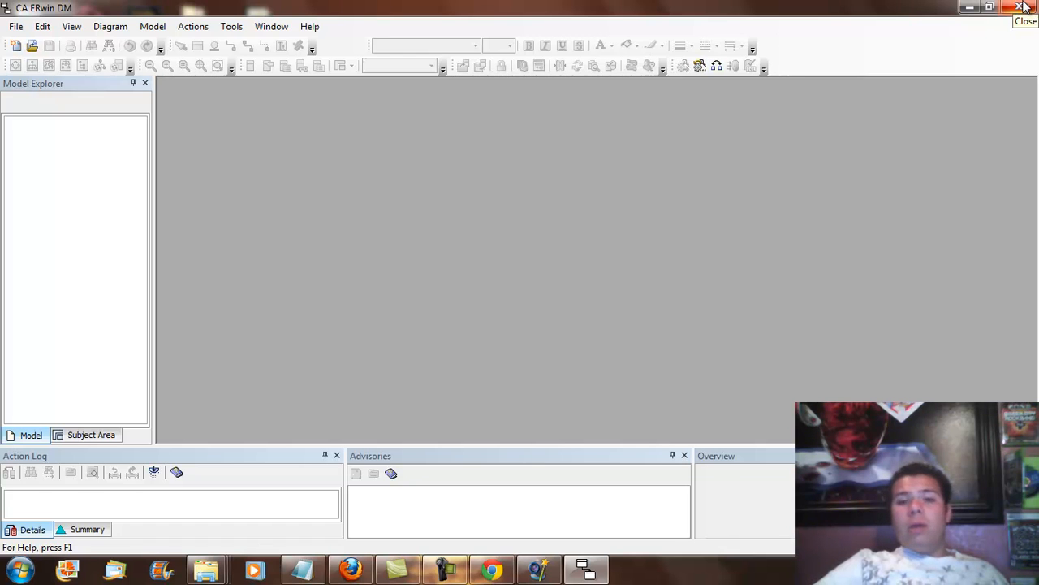